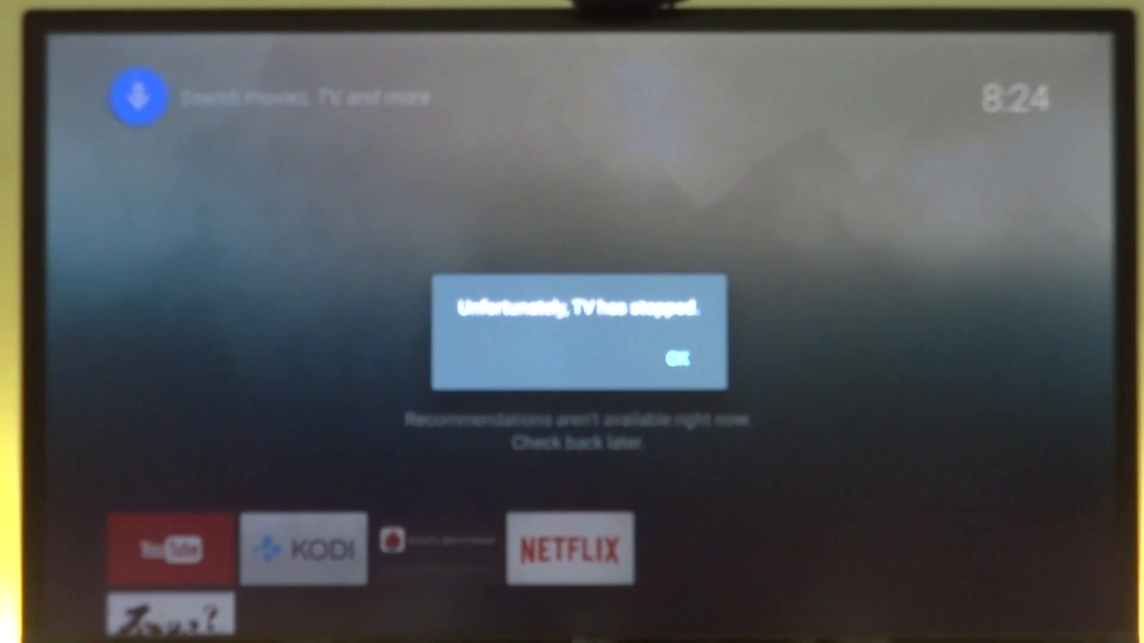
pyautogui.moveTo(608, 330)
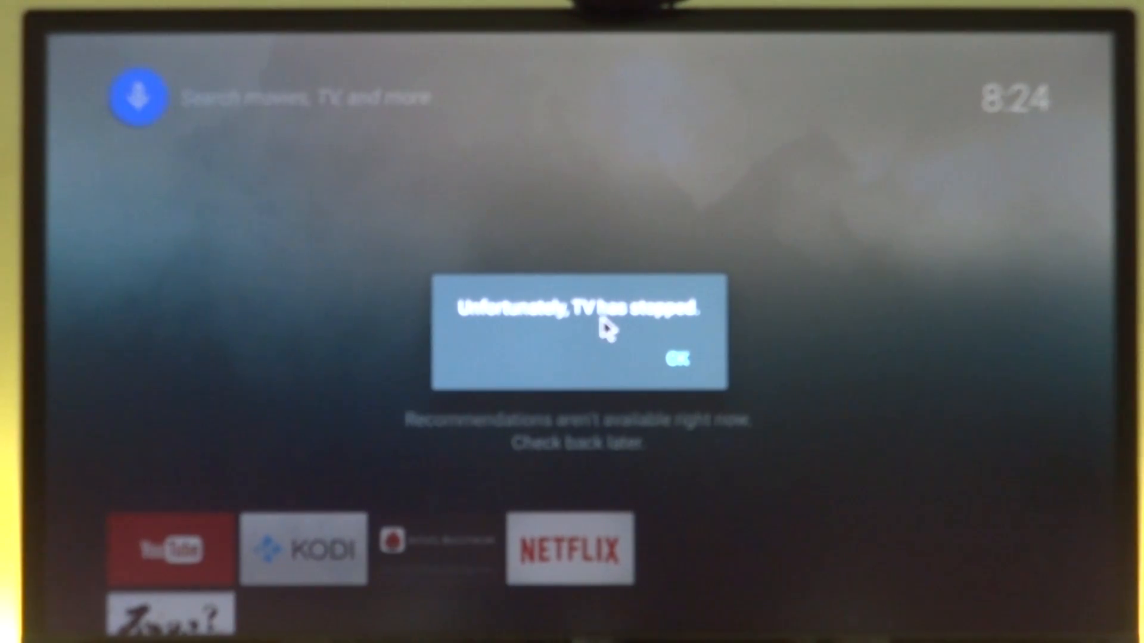
pyautogui.moveTo(671, 369)
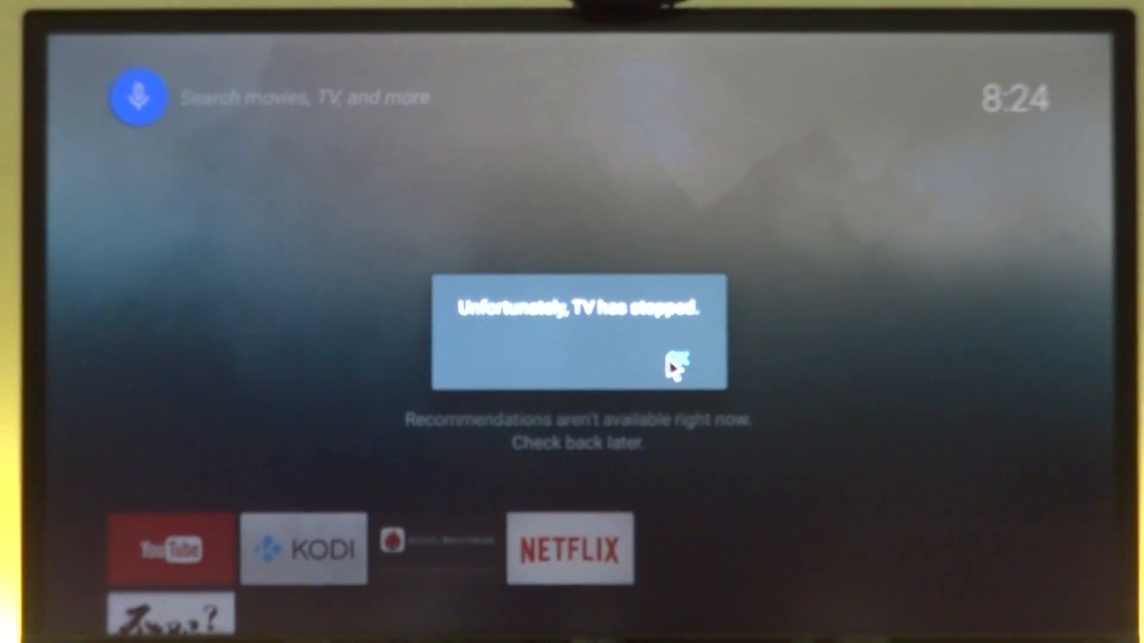
# Step: Dismiss the 'TV has stopped' error and scroll down to the Apps and Games rows
pyautogui.click(676, 365)
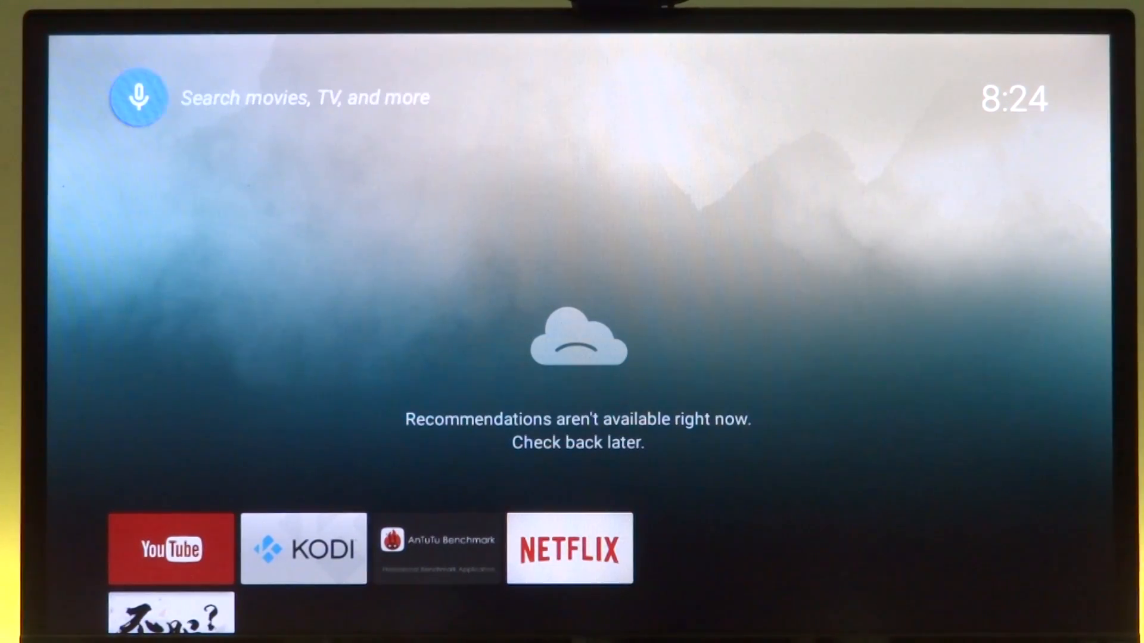
pyautogui.scroll(-3)
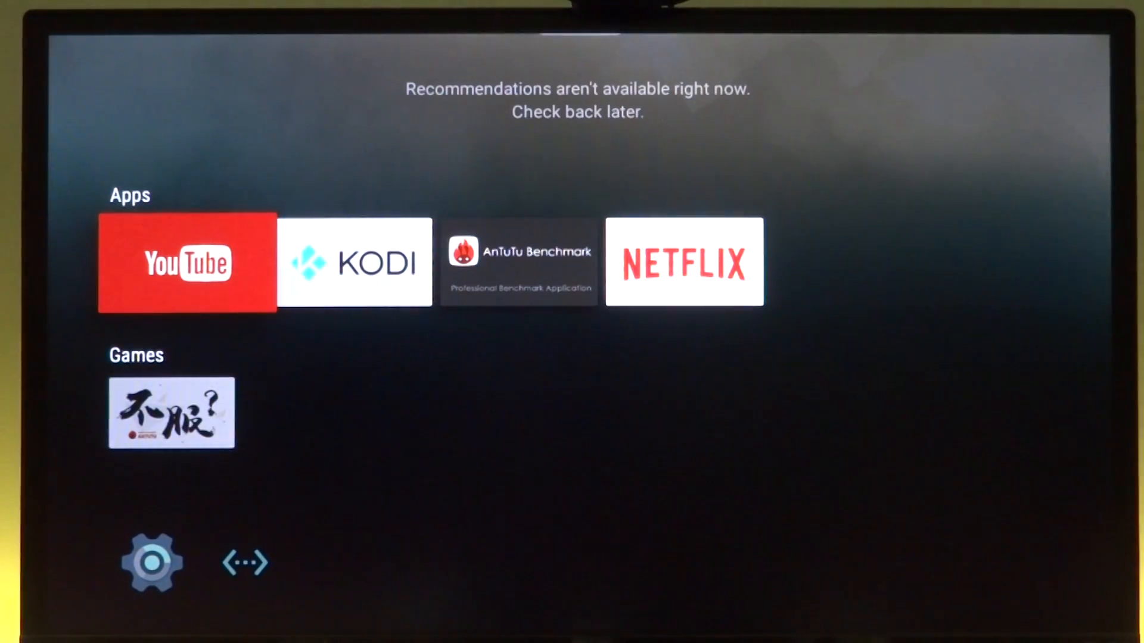
# Step: Launch YouTube, search 'big buck', and try playing Big Buck Bunny UHD/ 4K 60fps
pyautogui.click(186, 262)
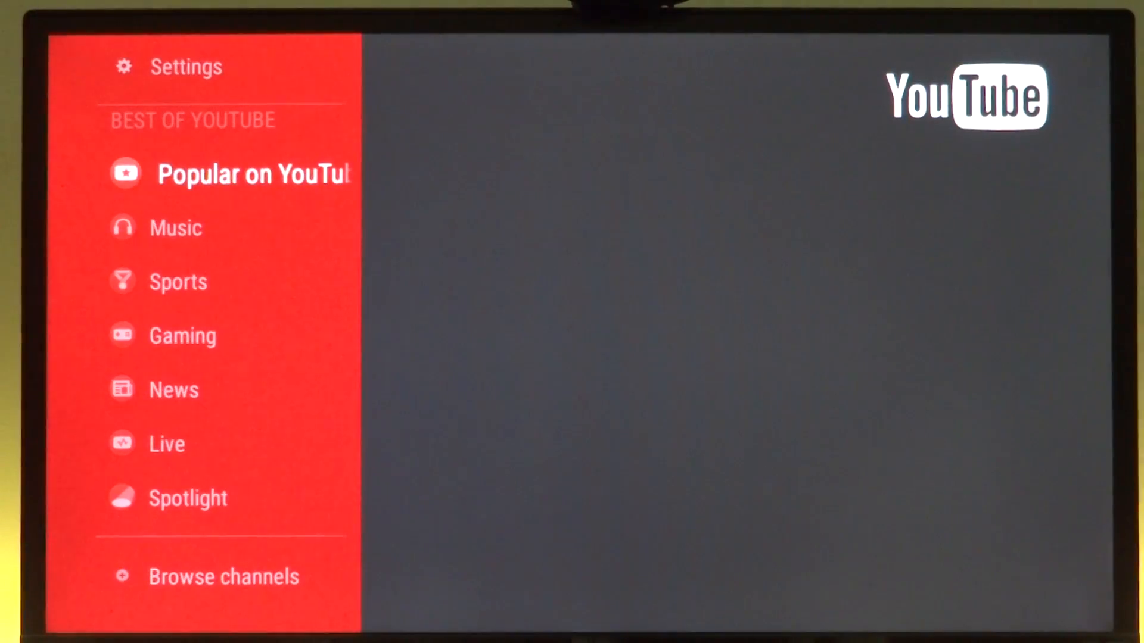
pyautogui.scroll(-3)
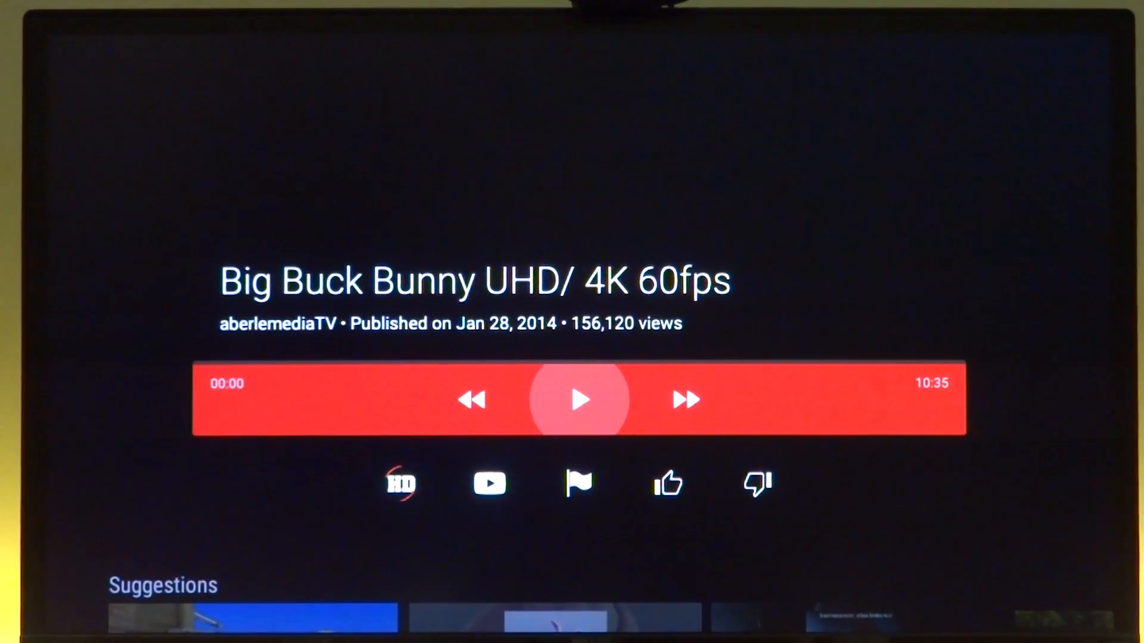
pyautogui.click(580, 399)
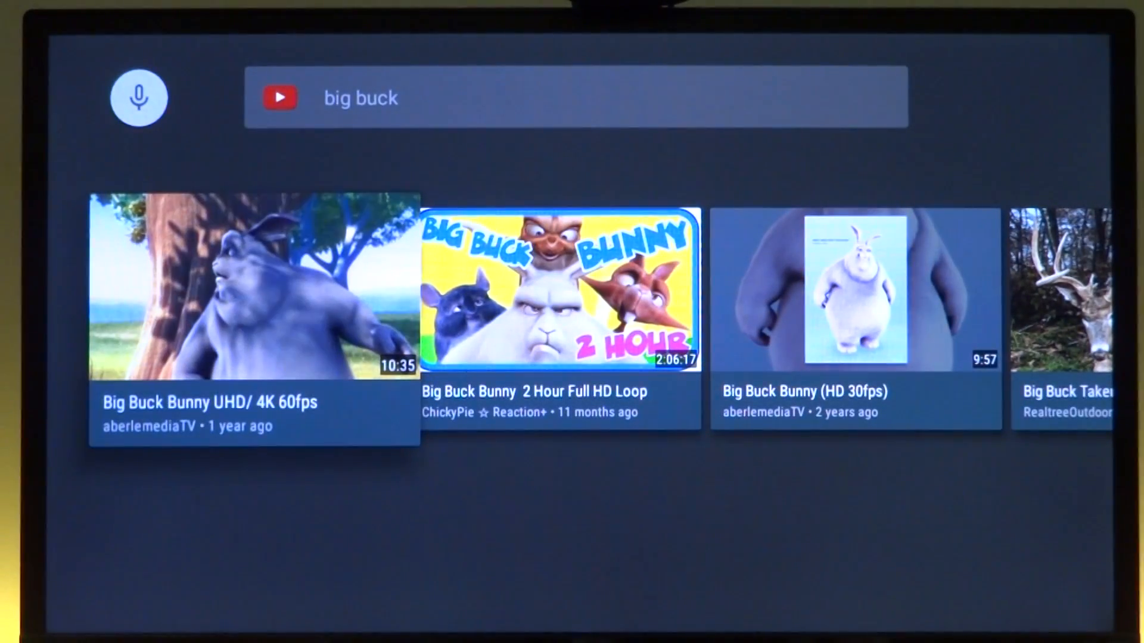
pyautogui.click(253, 290)
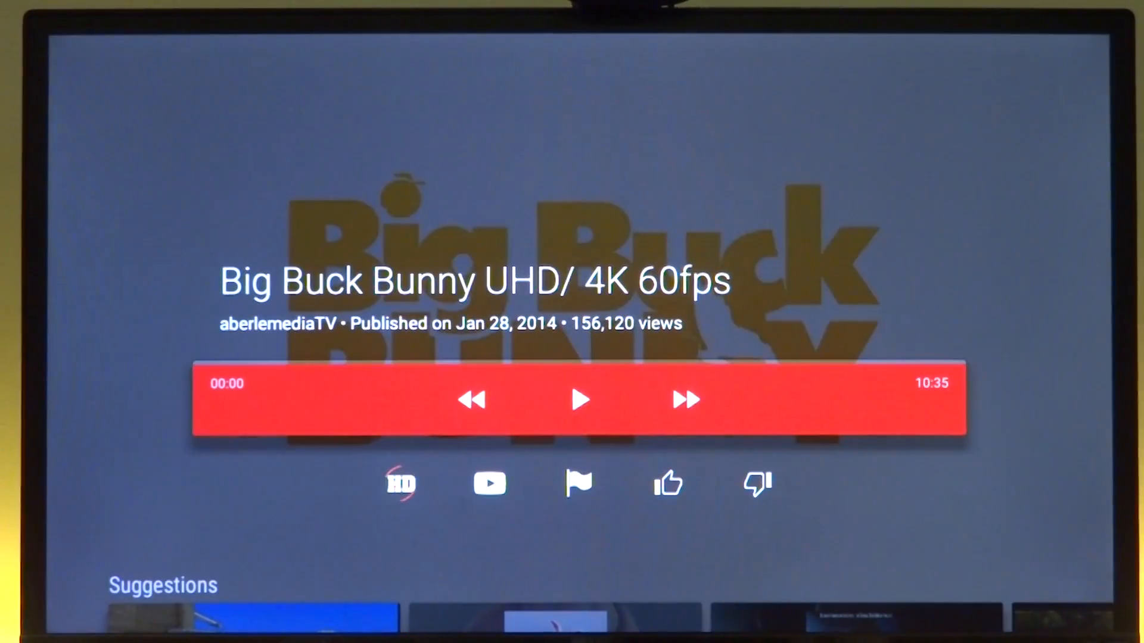
pyautogui.click(579, 399)
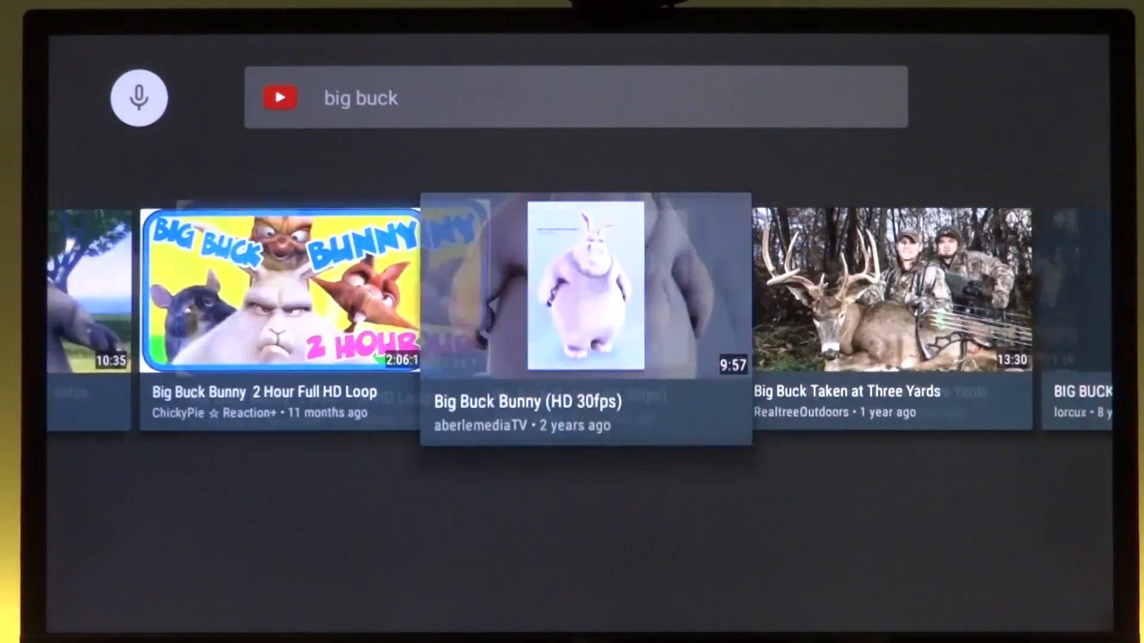
# Step: Play Big Buck Bunny [HD] | FULL MOVIE Short film (2008), then go to the home screen
pyautogui.hscroll(3)
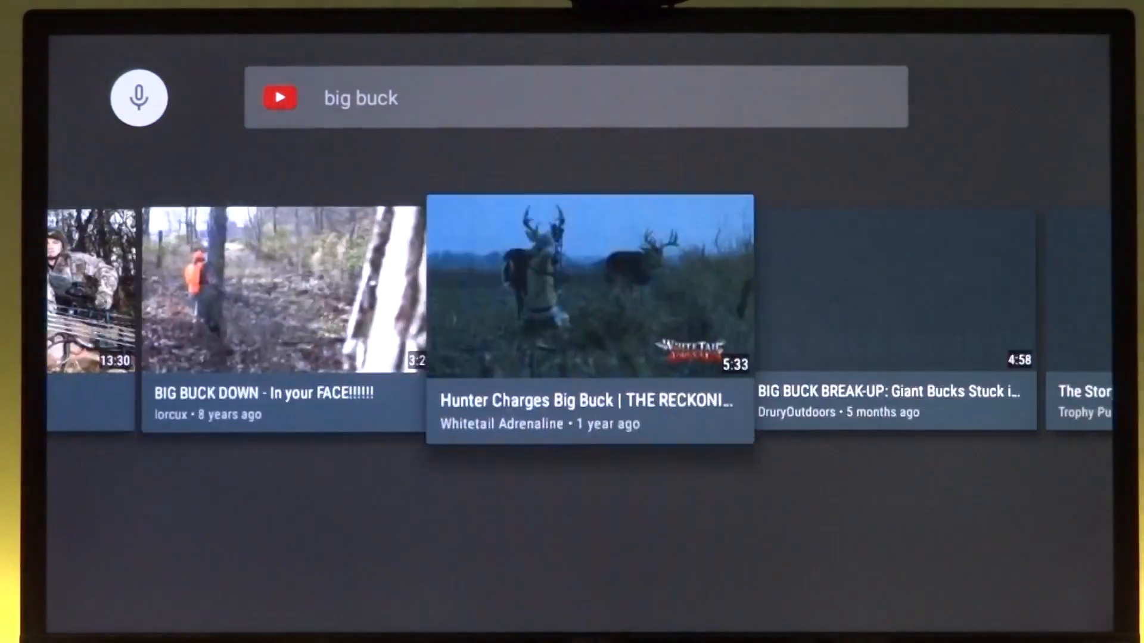
pyautogui.hscroll(3)
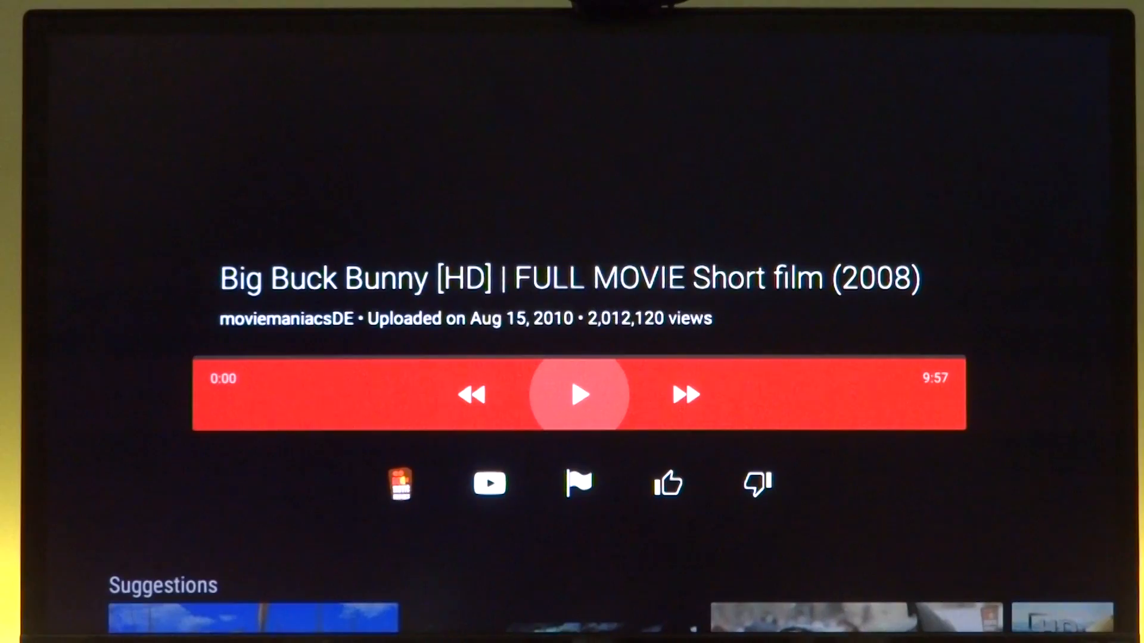
pyautogui.click(578, 393)
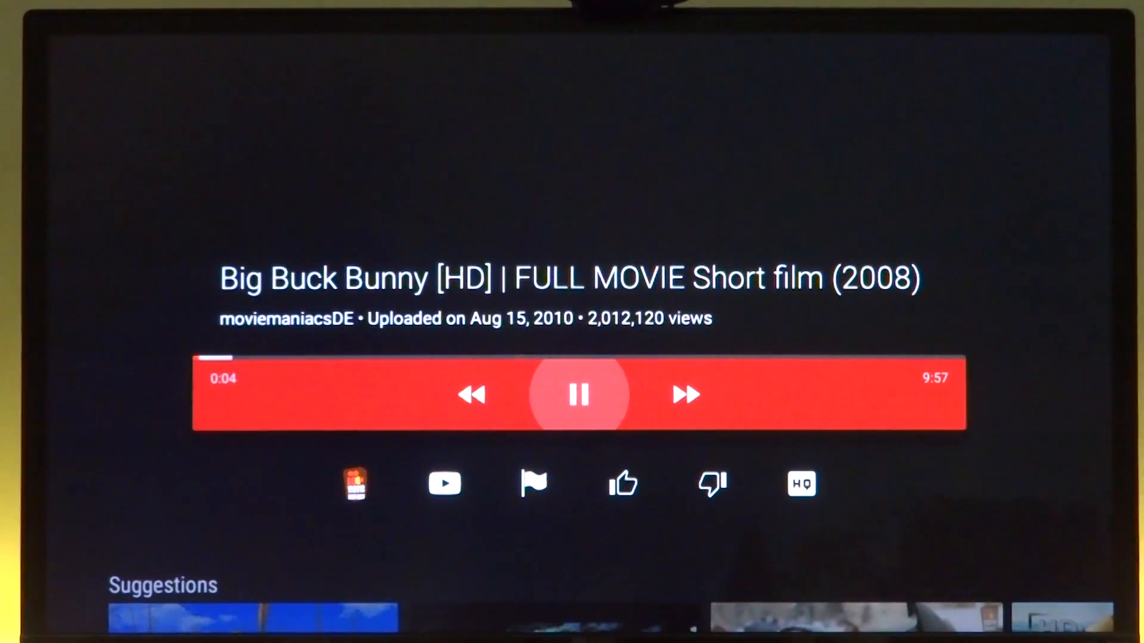
pyautogui.click(580, 394)
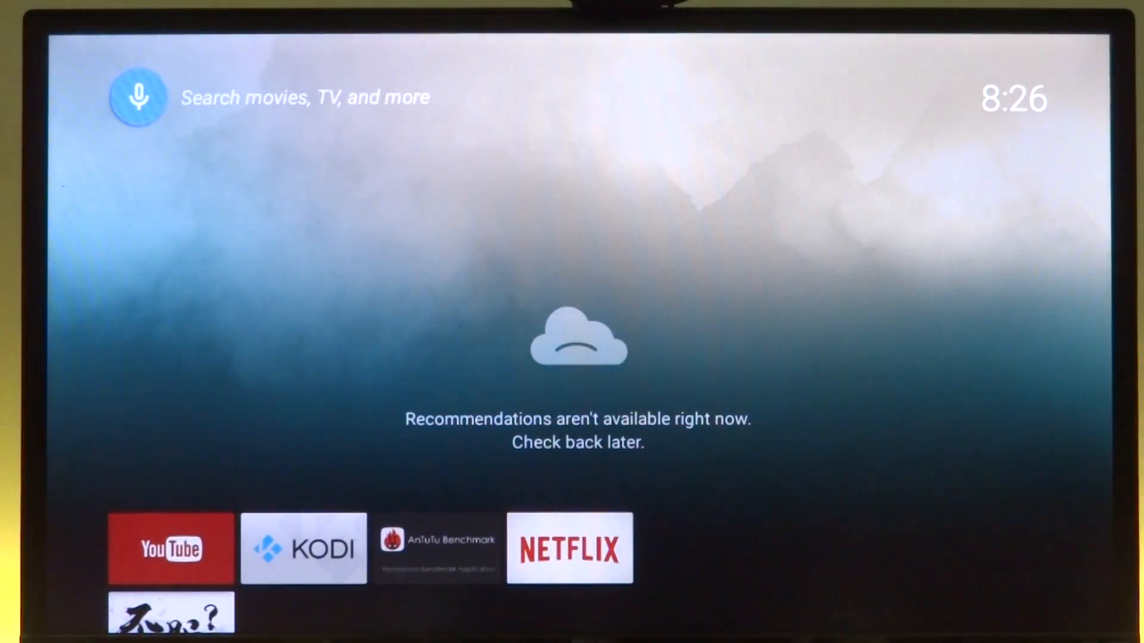
# Step: Launch Netflix, dismiss the 'Netflix has stopped' error, and open the Settings gear
pyautogui.scroll(-3)
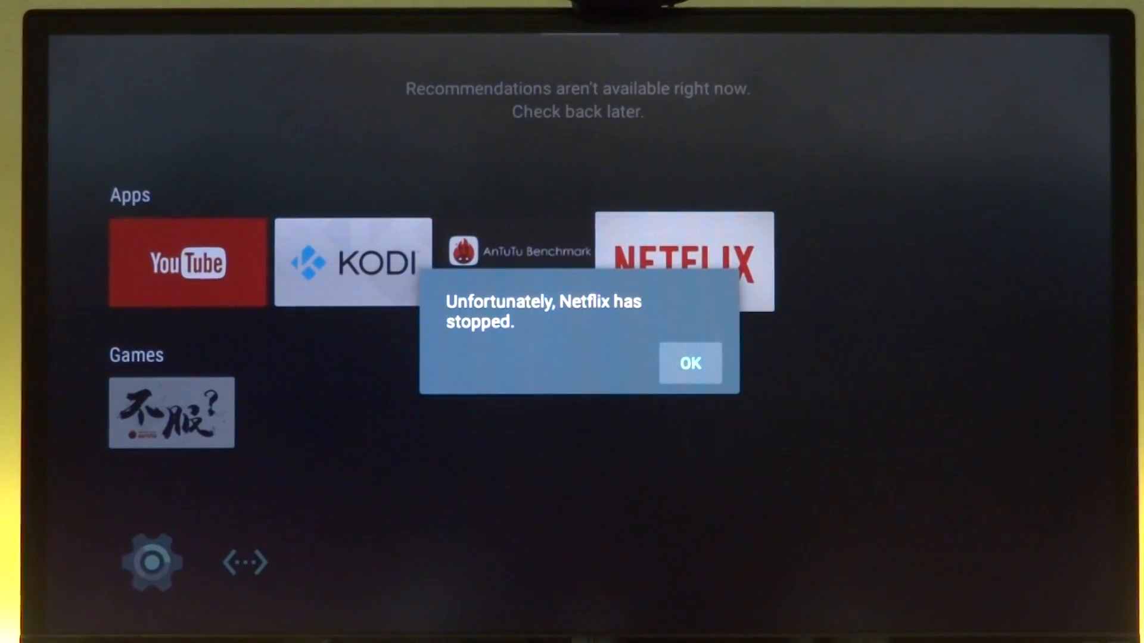
pyautogui.click(689, 363)
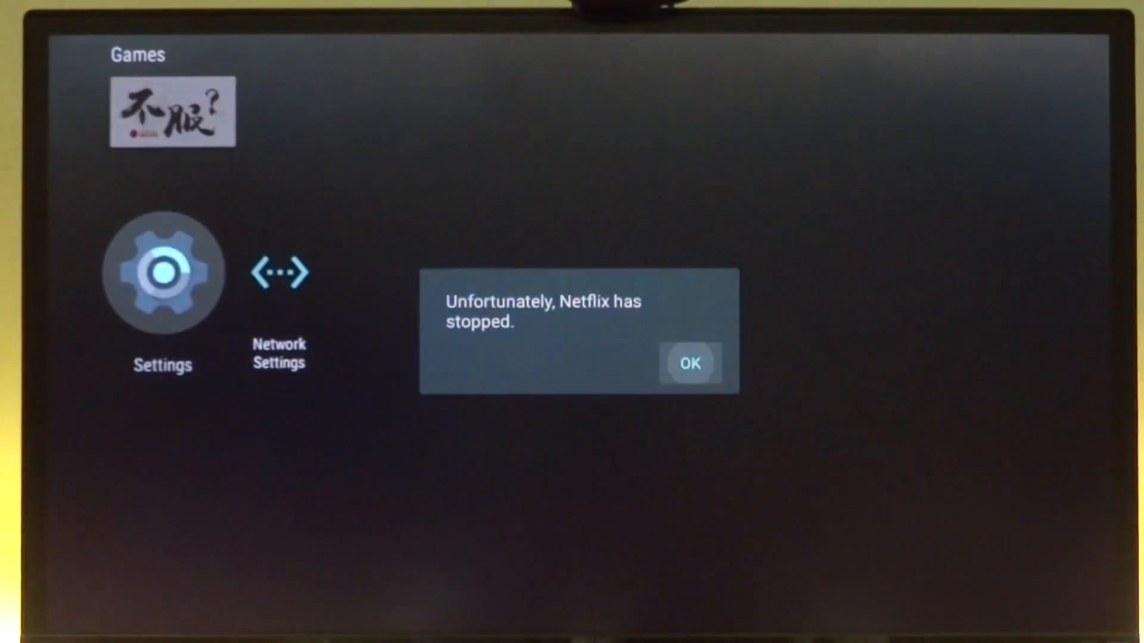
pyautogui.click(690, 363)
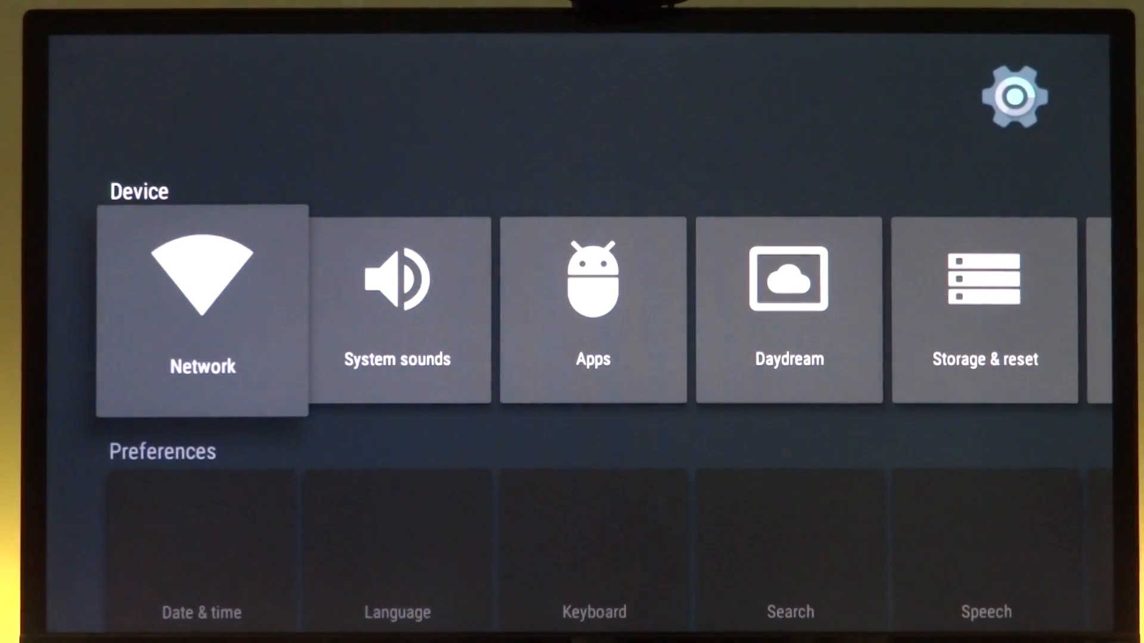
# Step: View the Ethernet connection's IP and MAC address under Network, then exit Settings
pyautogui.click(202, 306)
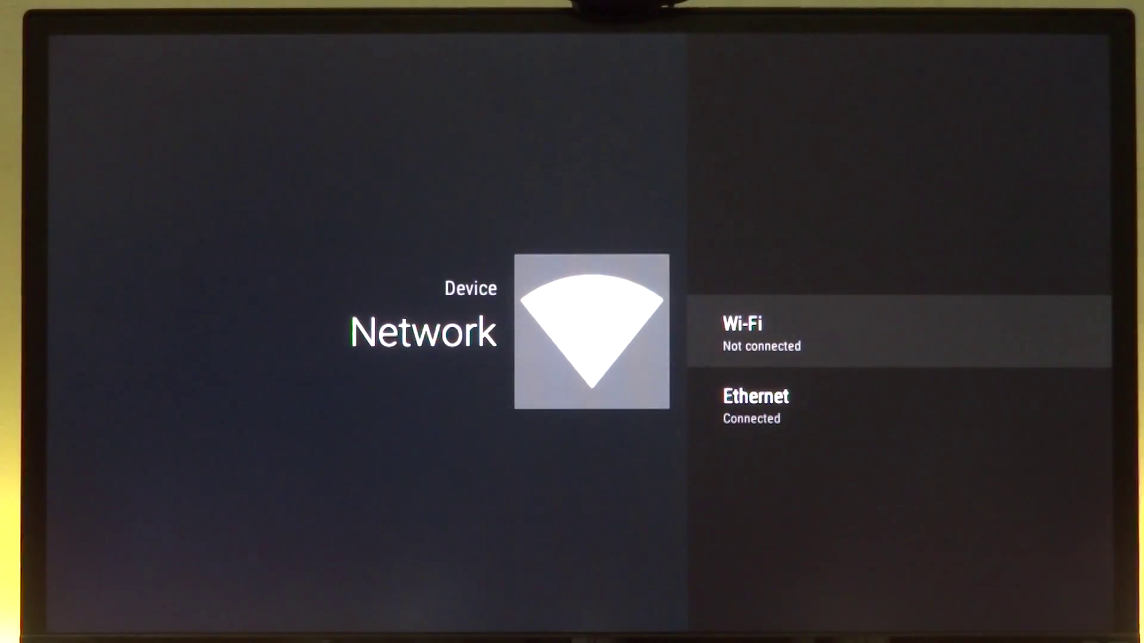
pyautogui.press('Down')
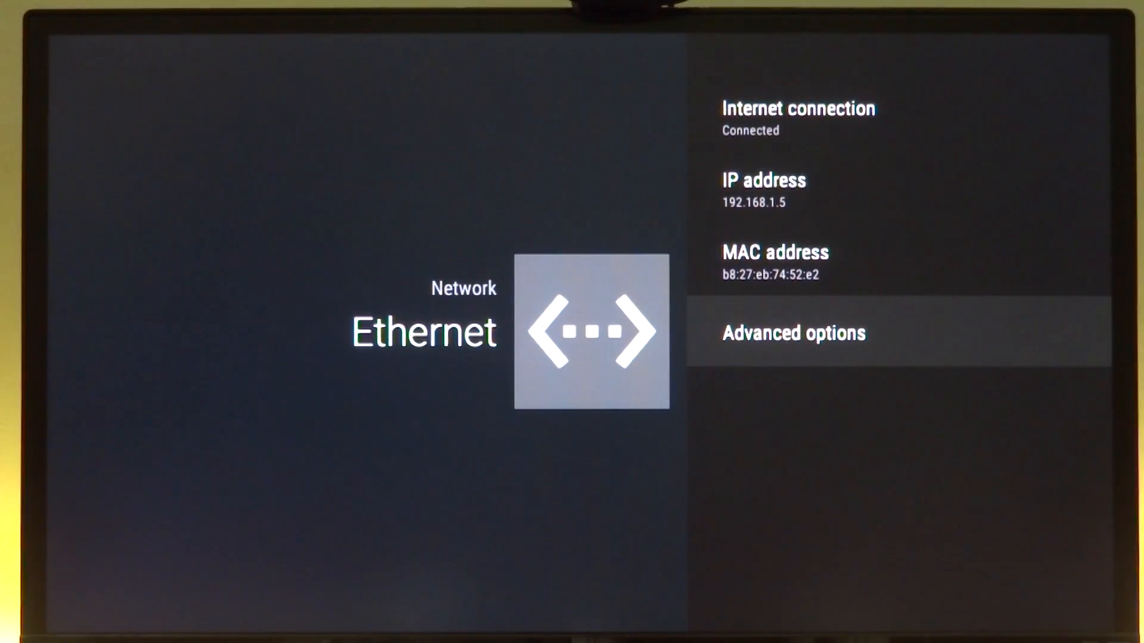
pyautogui.press('Back')
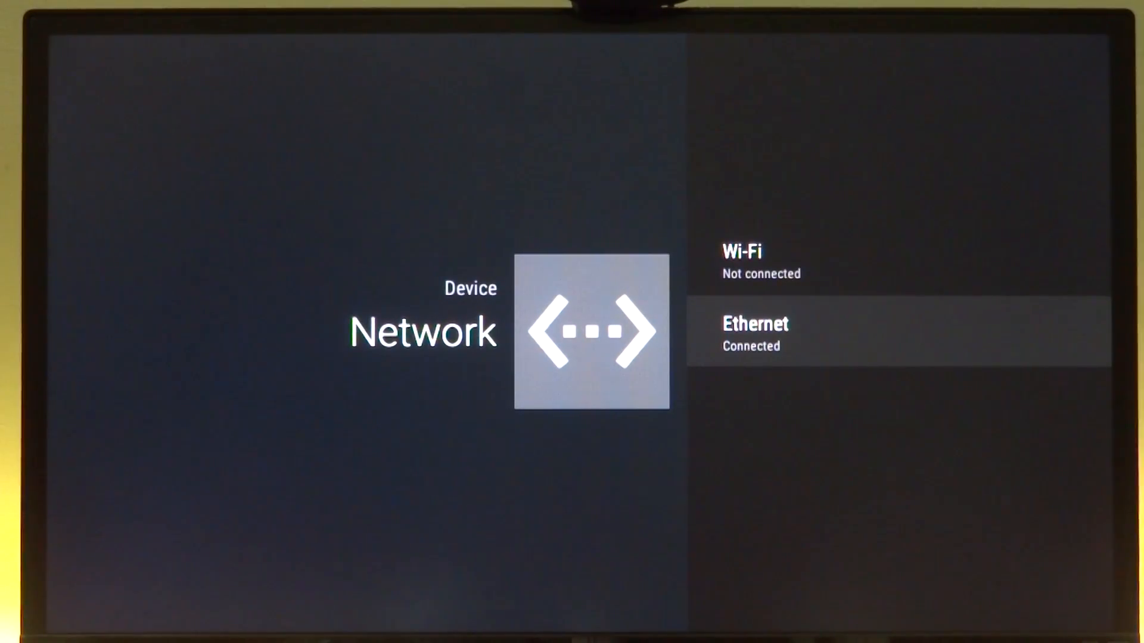
pyautogui.press('Back')
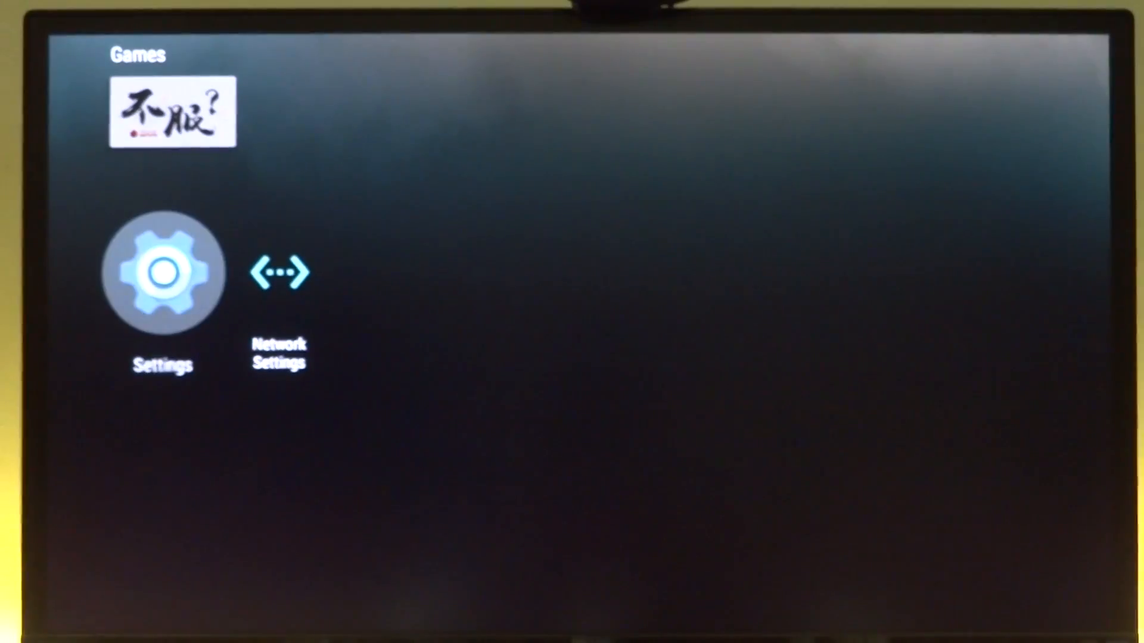
# Step: View Learn OpenGL ES Tutorials details (version 1.0.8.1, storage used) in Settings > Apps
pyautogui.click(162, 272)
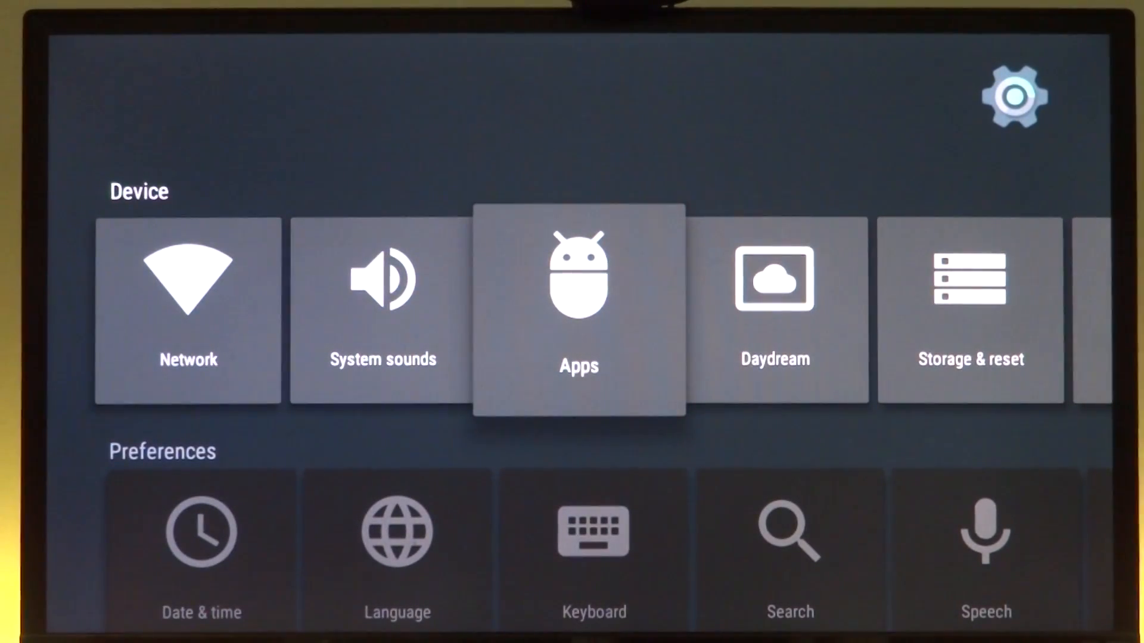
pyautogui.click(579, 310)
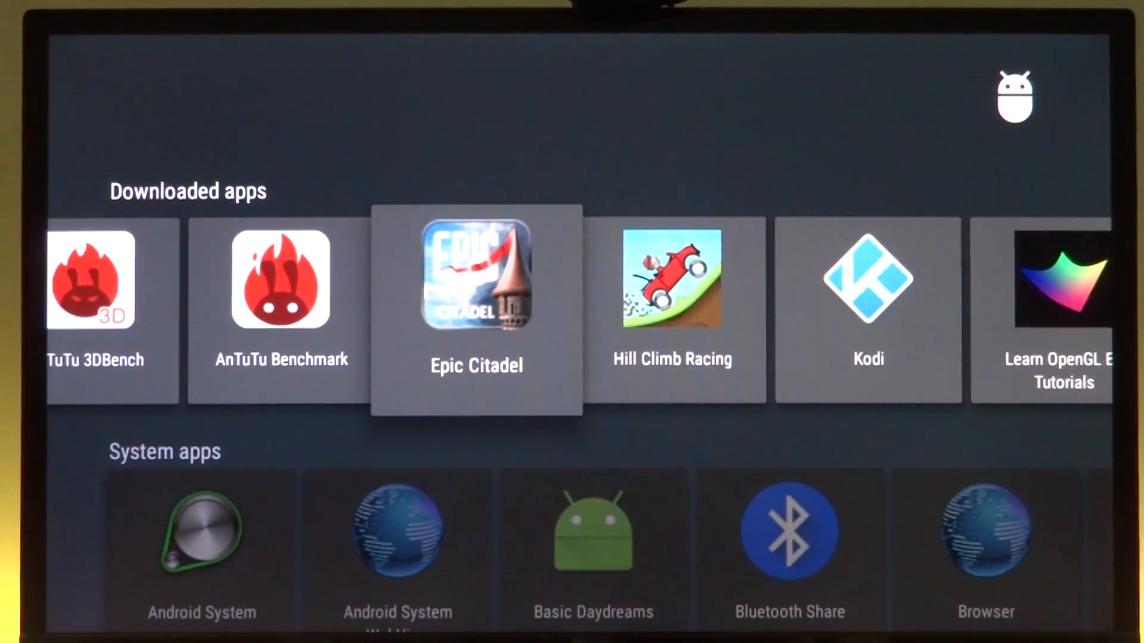
pyautogui.hscroll(3)
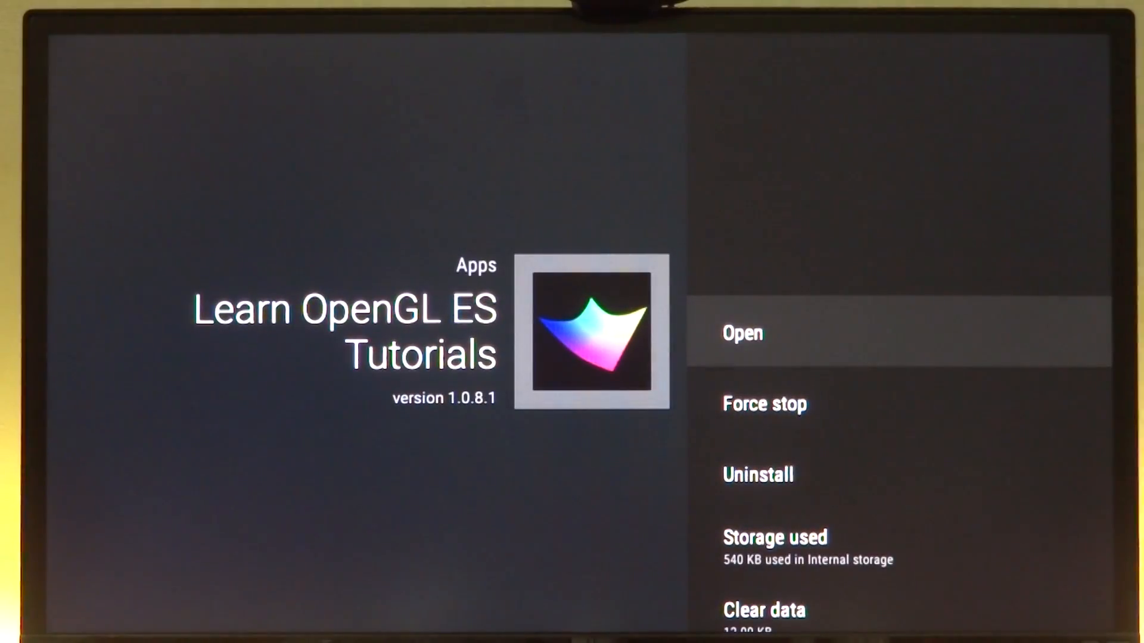
pyautogui.click(741, 332)
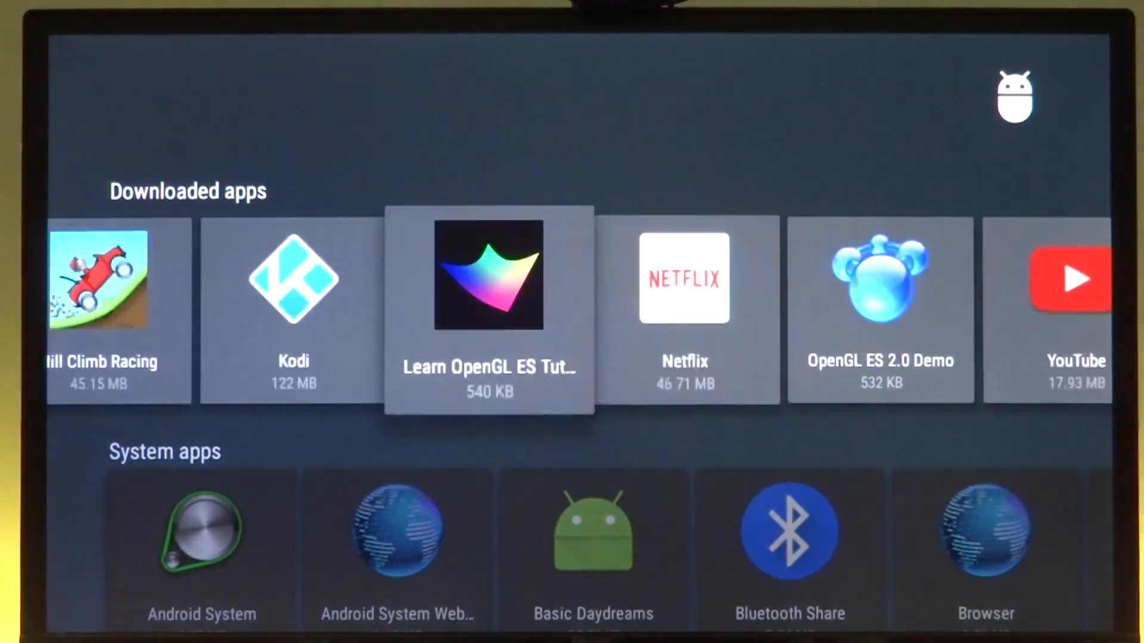
# Step: Scroll through the System apps and Running apps lists, then return to the Settings main screen
pyautogui.scroll(-3)
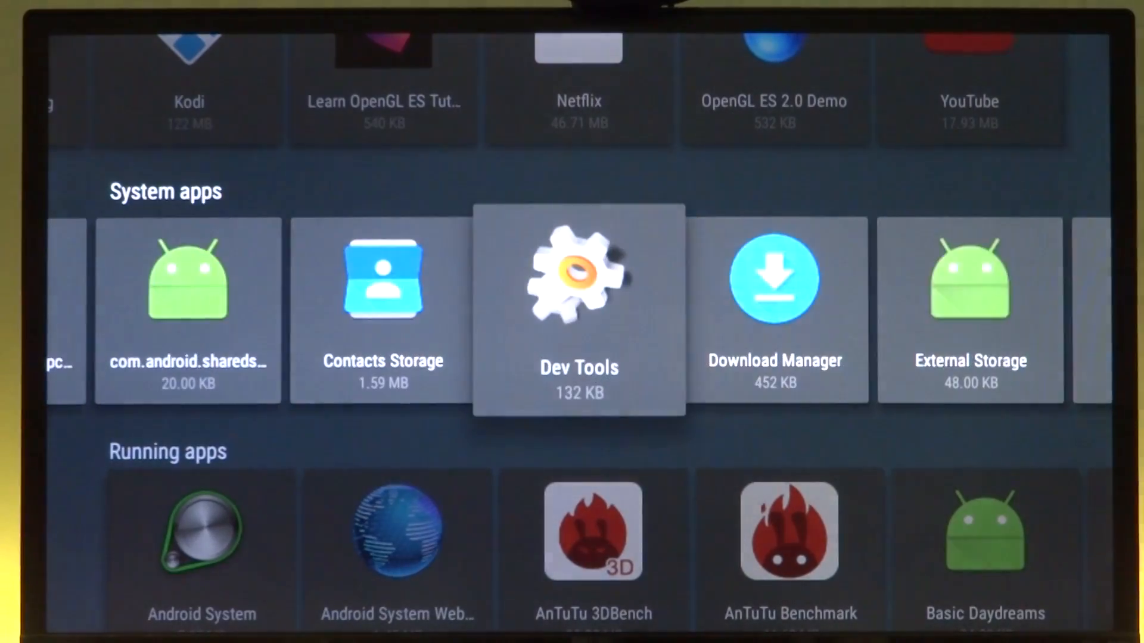
pyautogui.hscroll(3)
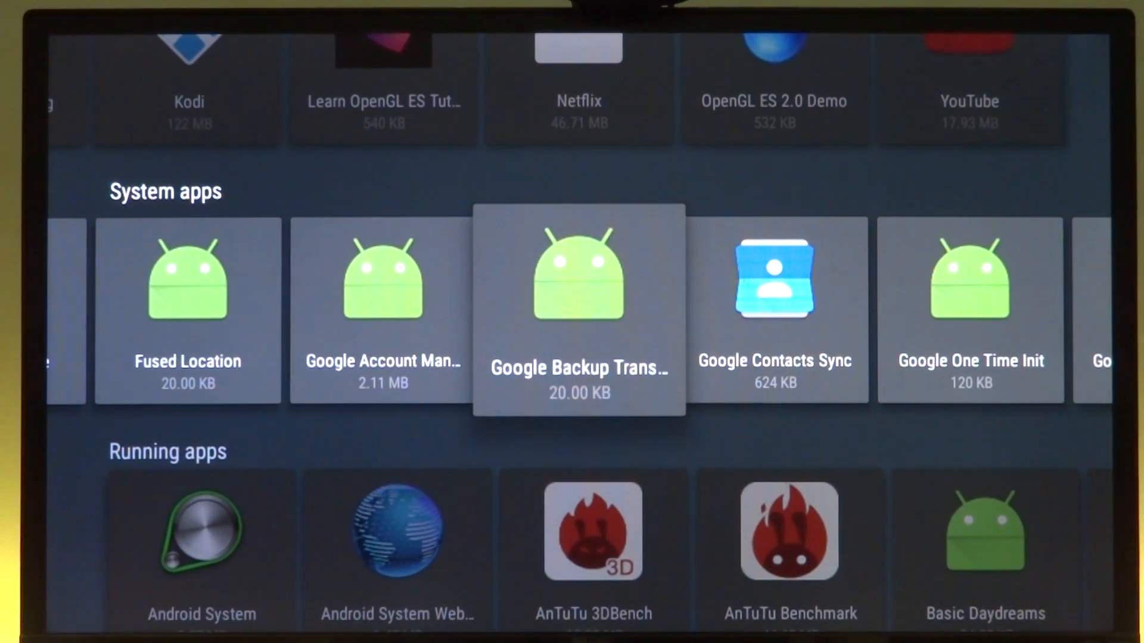
pyautogui.hscroll(3)
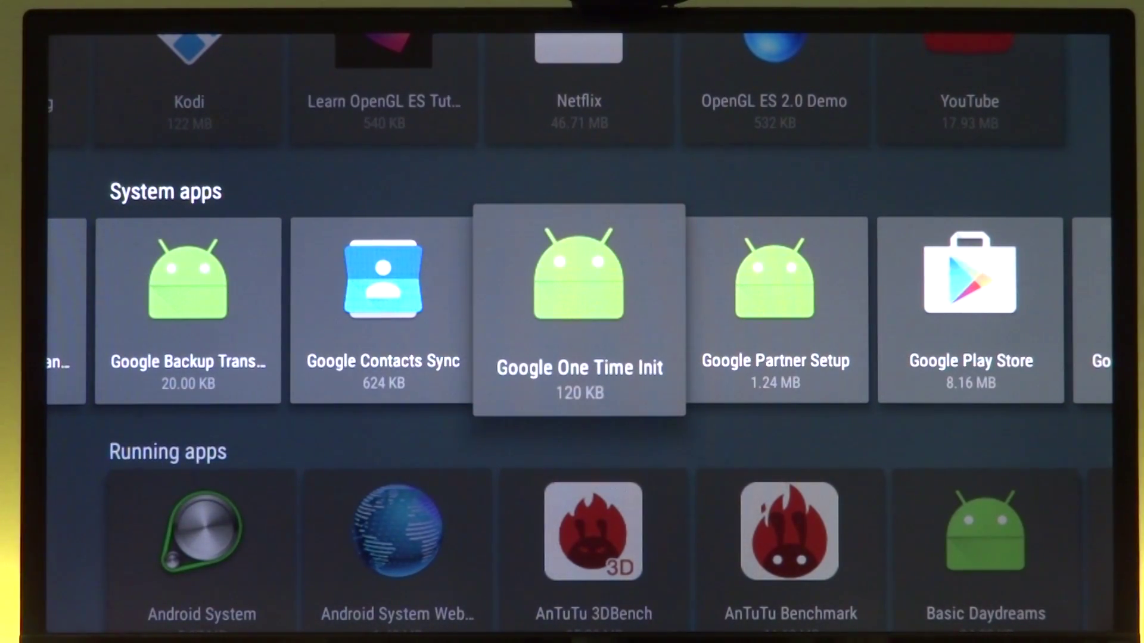
pyautogui.hscroll(3)
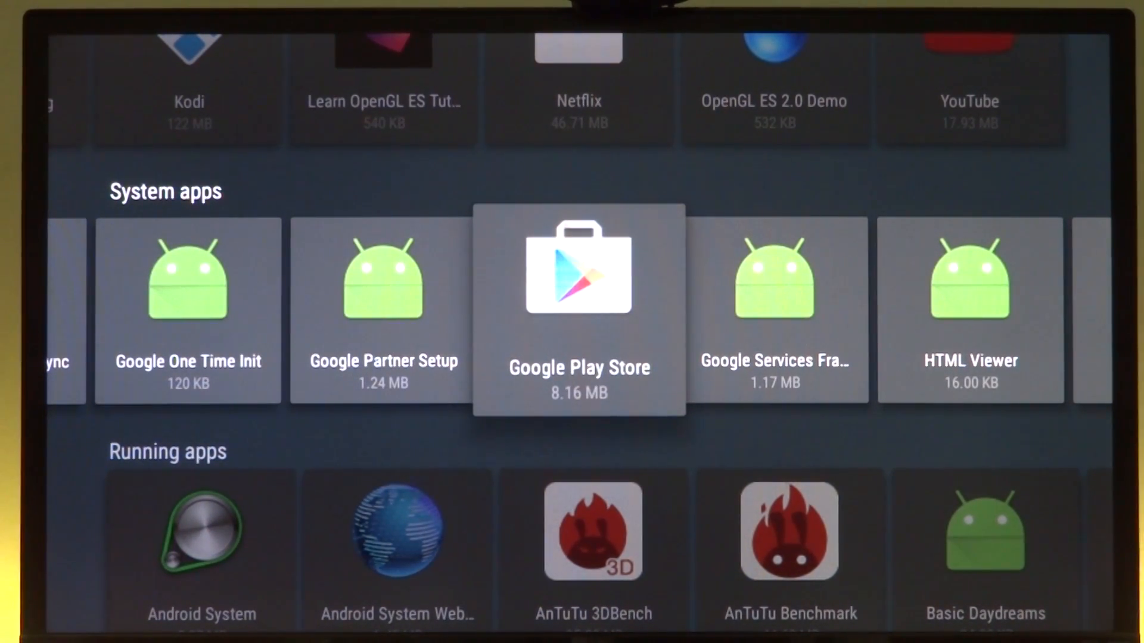
pyautogui.hscroll(-3)
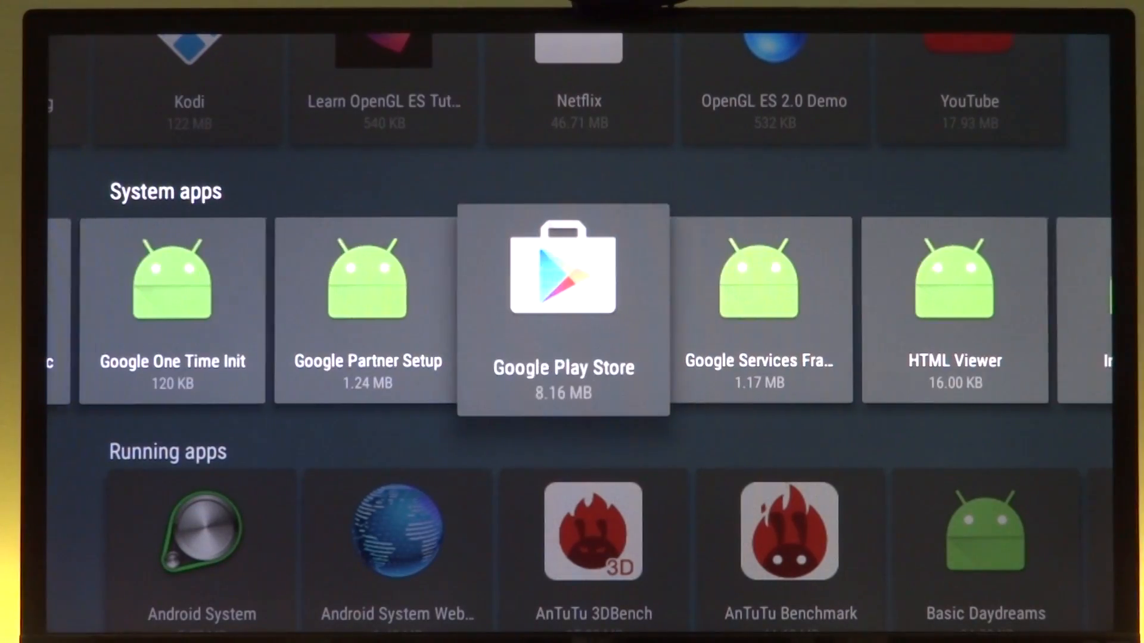
pyautogui.hscroll(3)
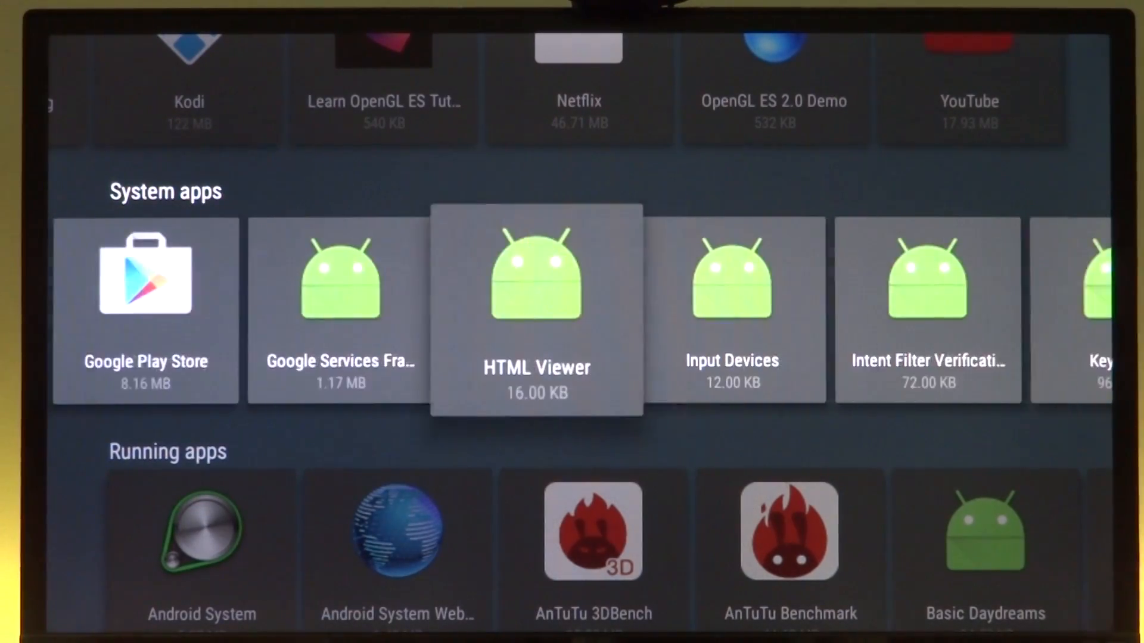
pyautogui.hscroll(3)
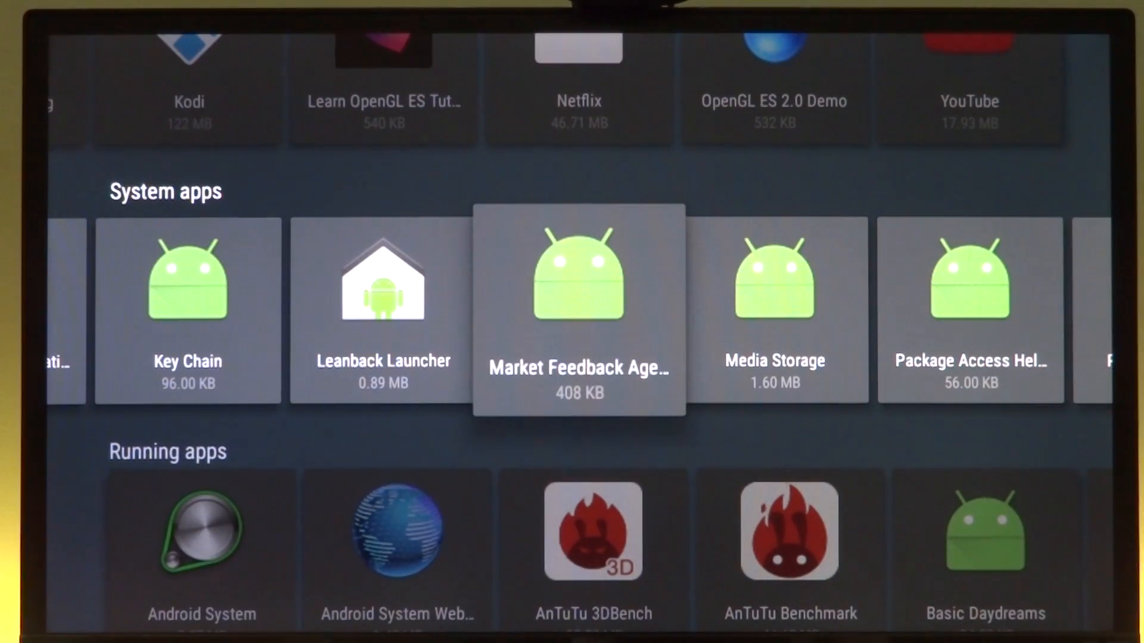
pyautogui.scroll(-3)
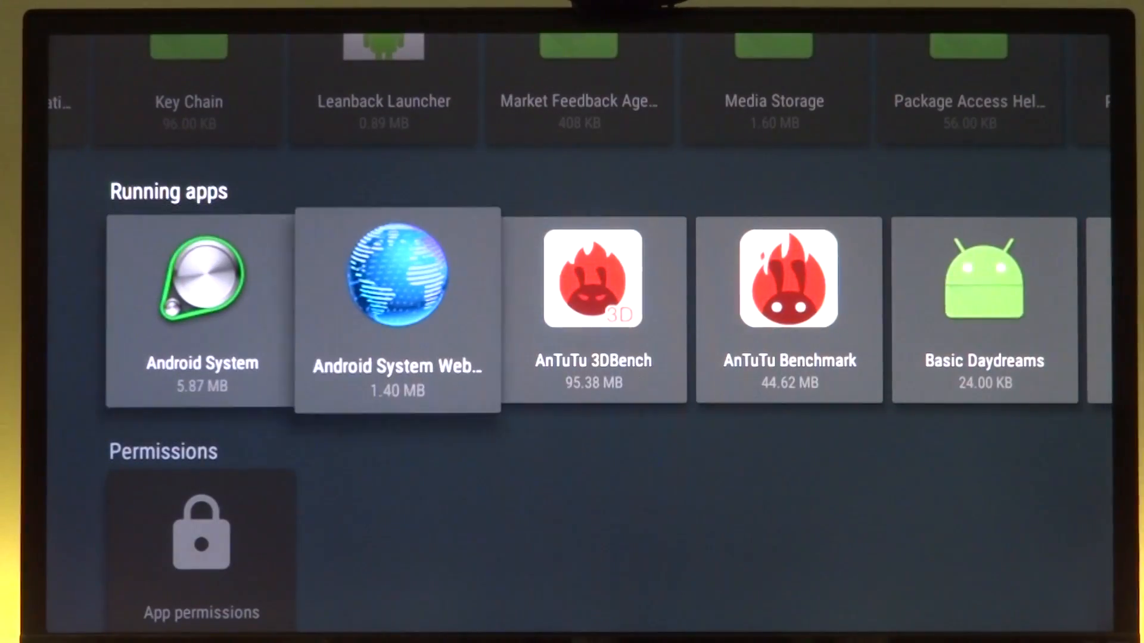
pyautogui.hscroll(3)
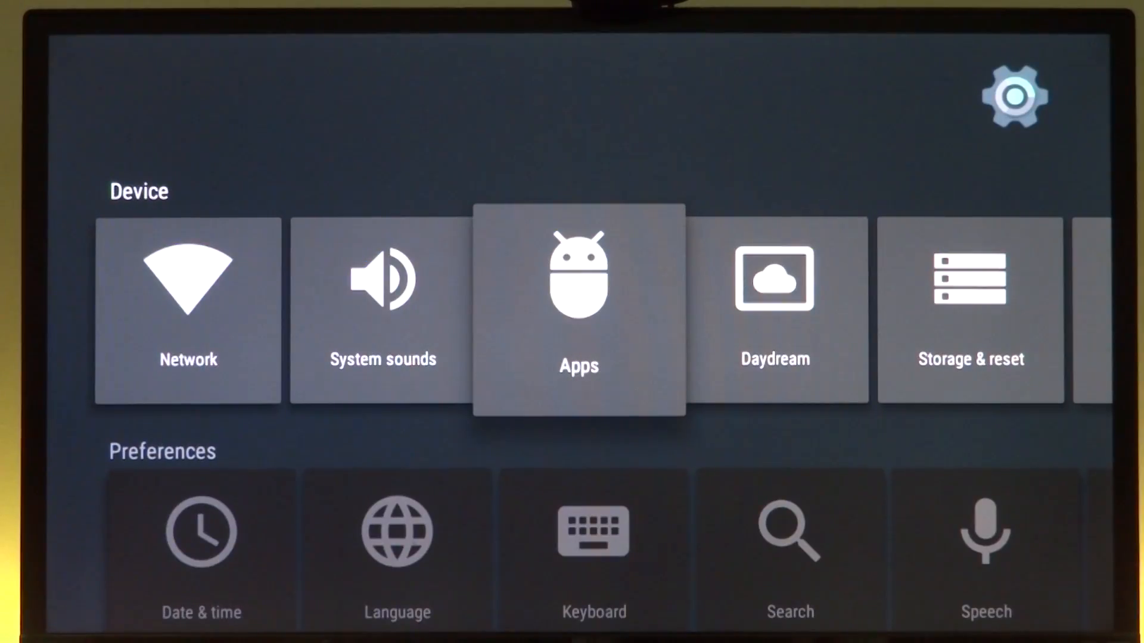
# Step: Choose Colors as the Daydream screensaver, then go back and open Storage & reset
pyautogui.hscroll(3)
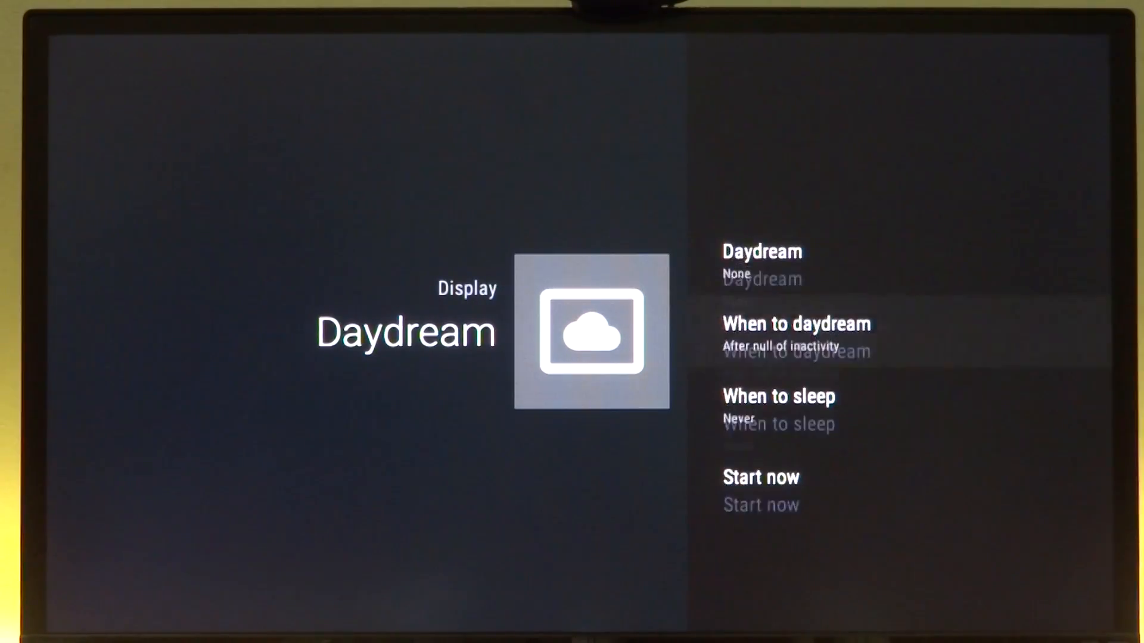
pyautogui.click(761, 252)
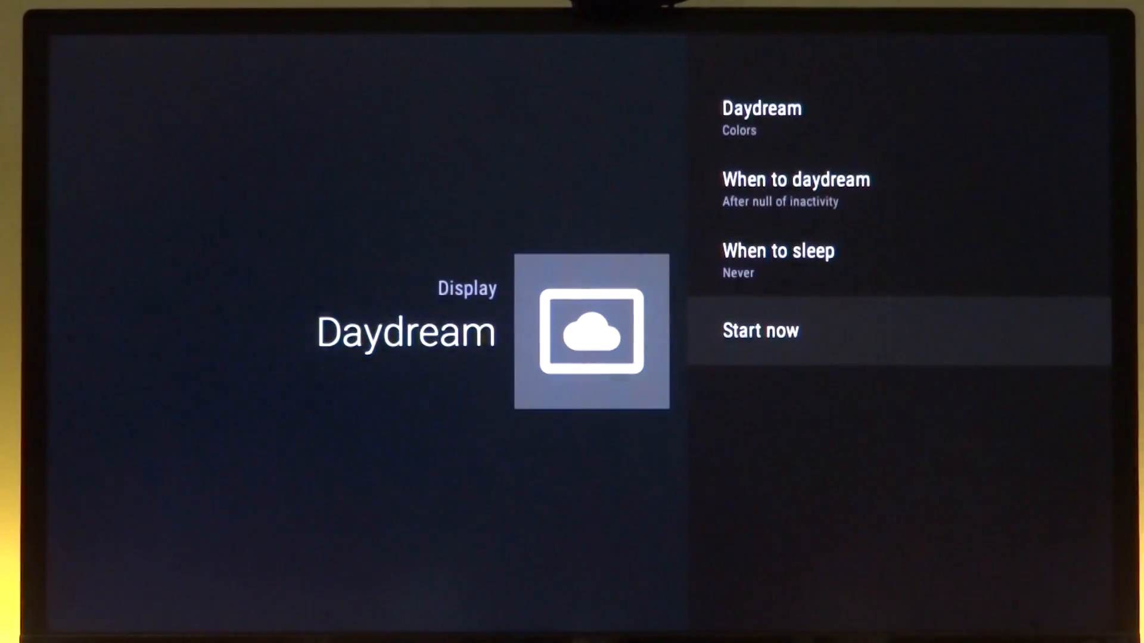
pyautogui.press('Back')
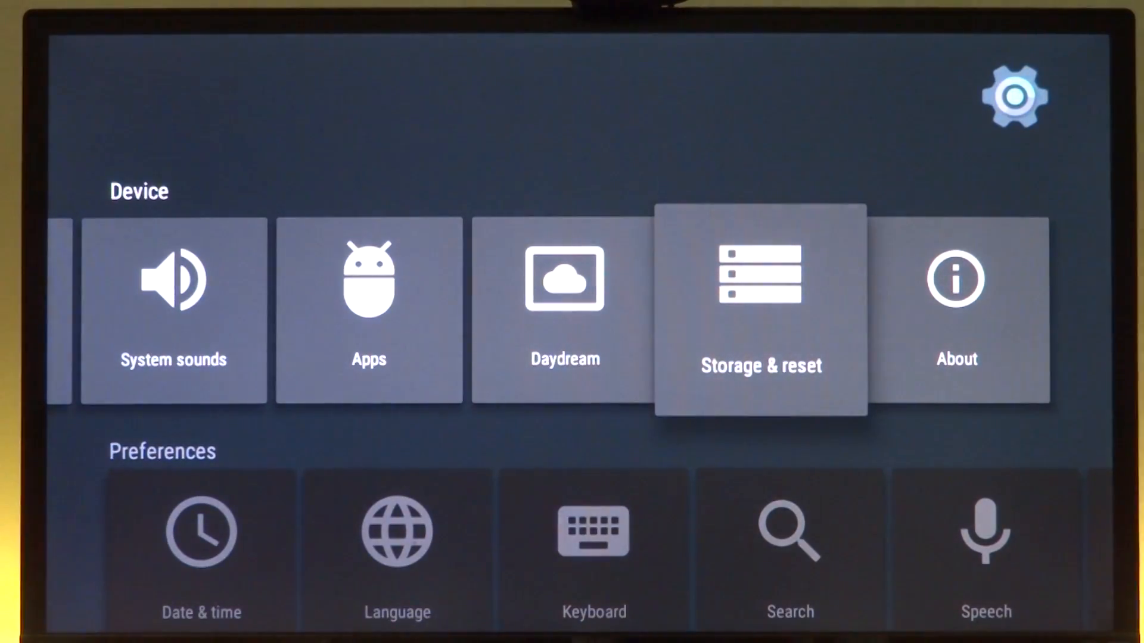
pyautogui.click(760, 309)
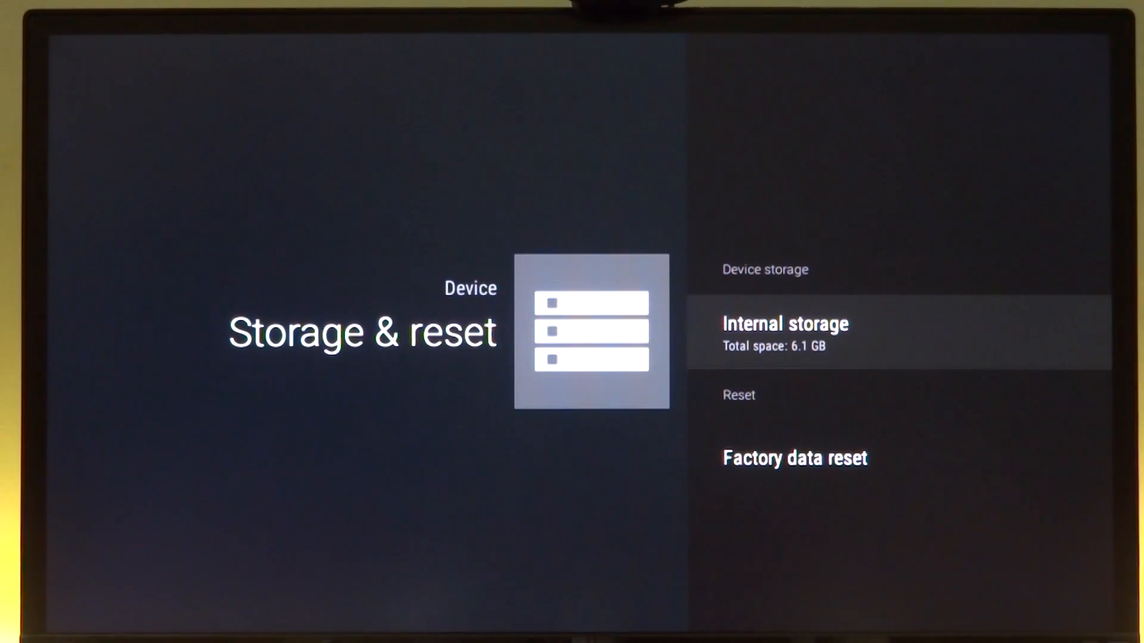
pyautogui.press('Back')
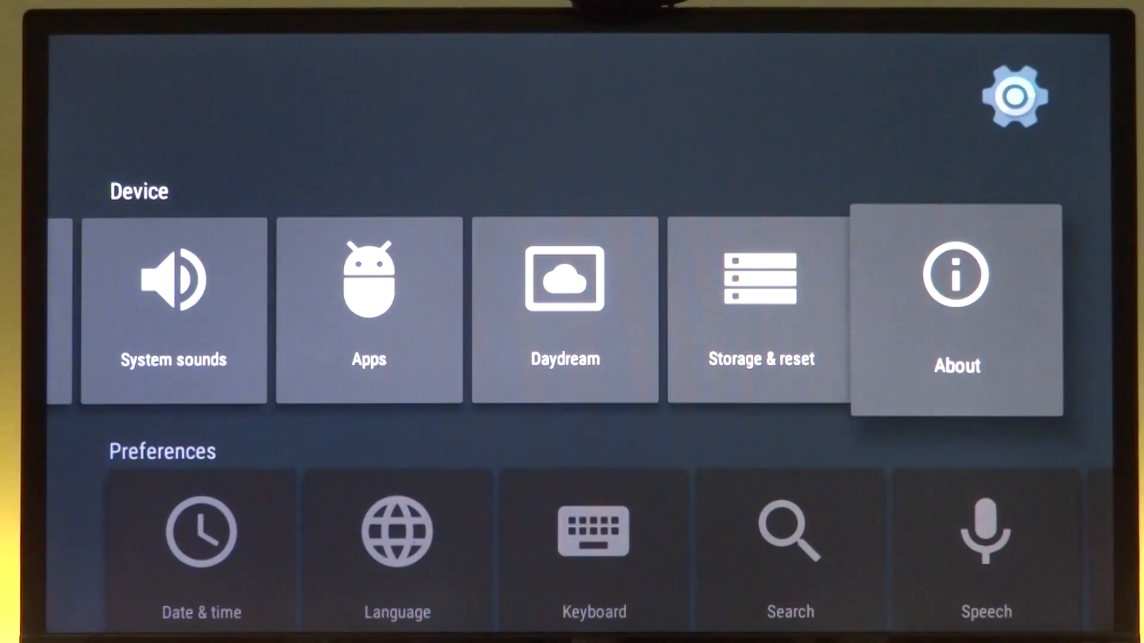
pyautogui.click(956, 310)
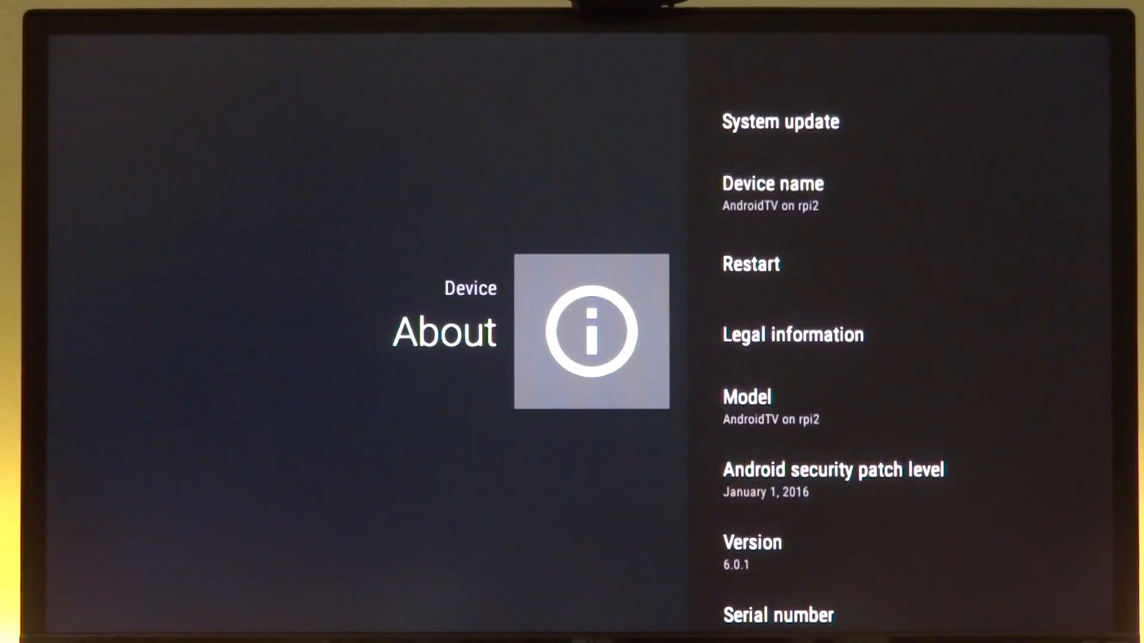
pyautogui.scroll(-3)
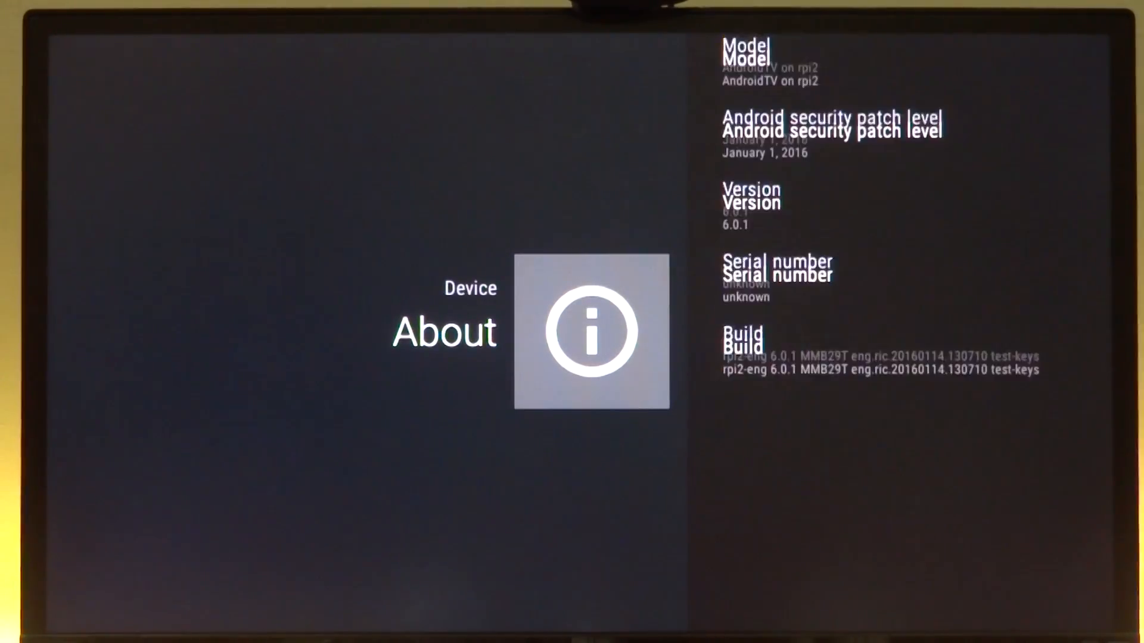
pyautogui.scroll(3)
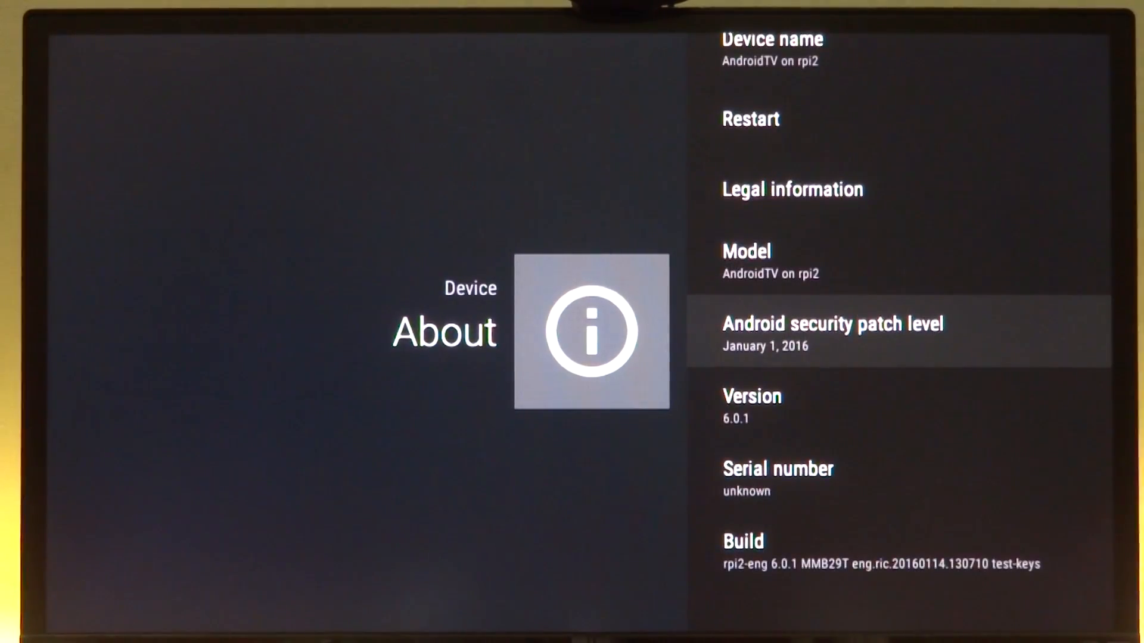
pyautogui.scroll(-3)
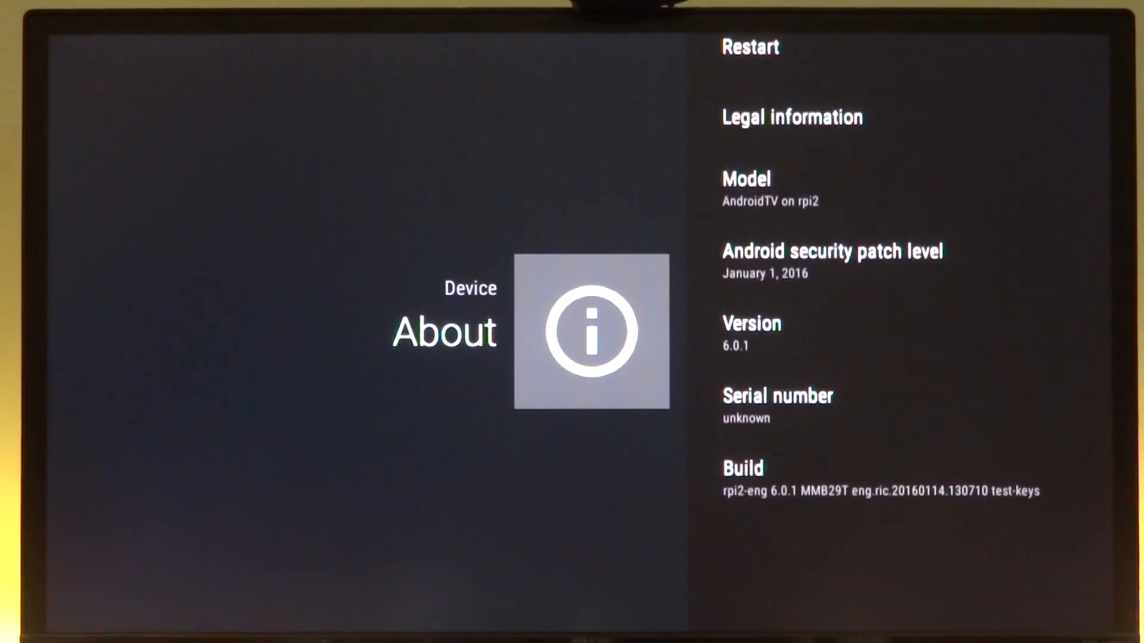
pyautogui.scroll(3)
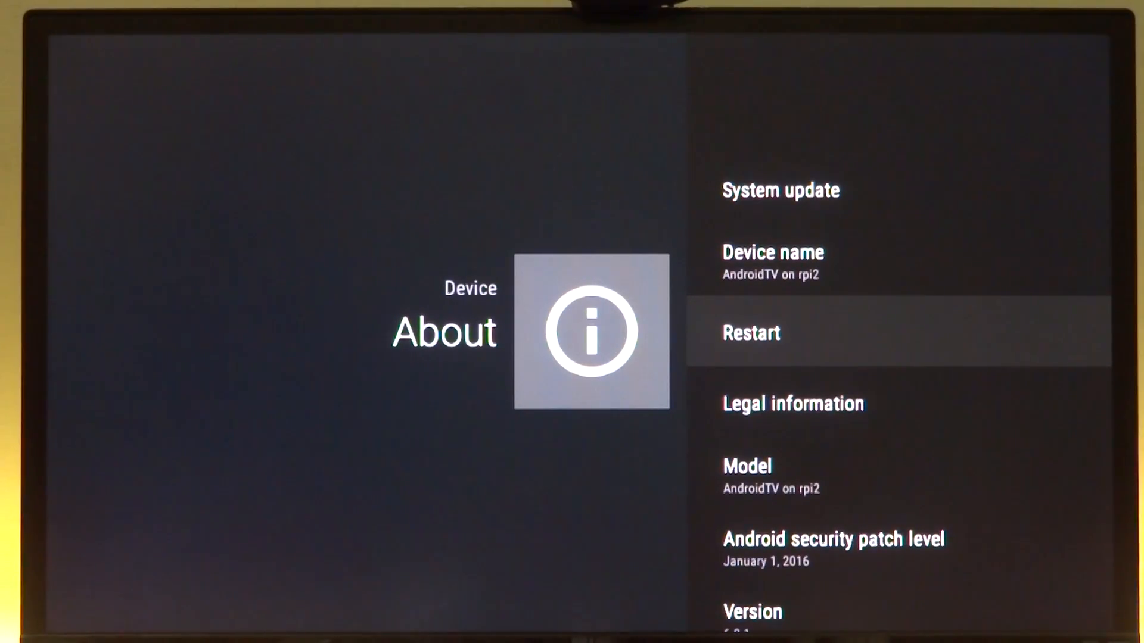
pyautogui.press('Back')
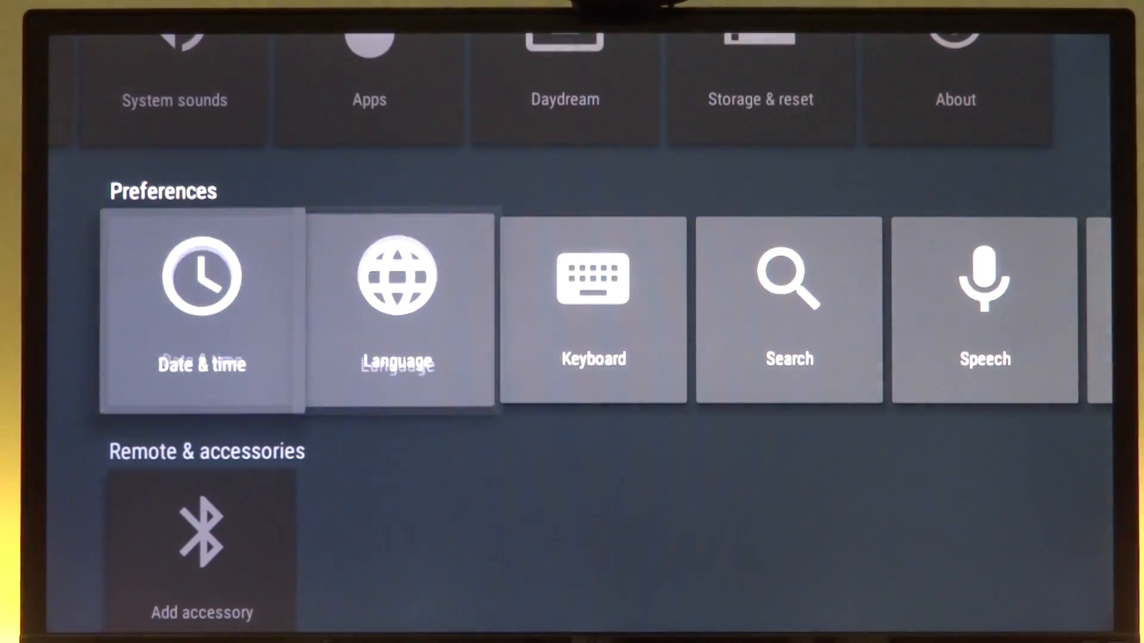
pyautogui.hscroll(3)
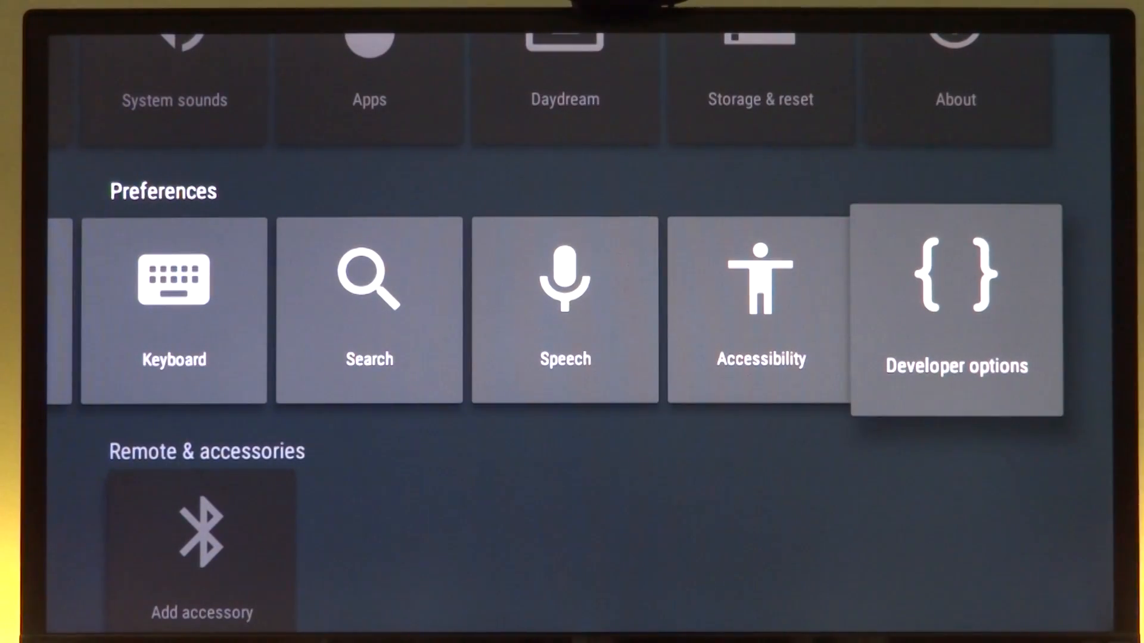
pyautogui.click(956, 310)
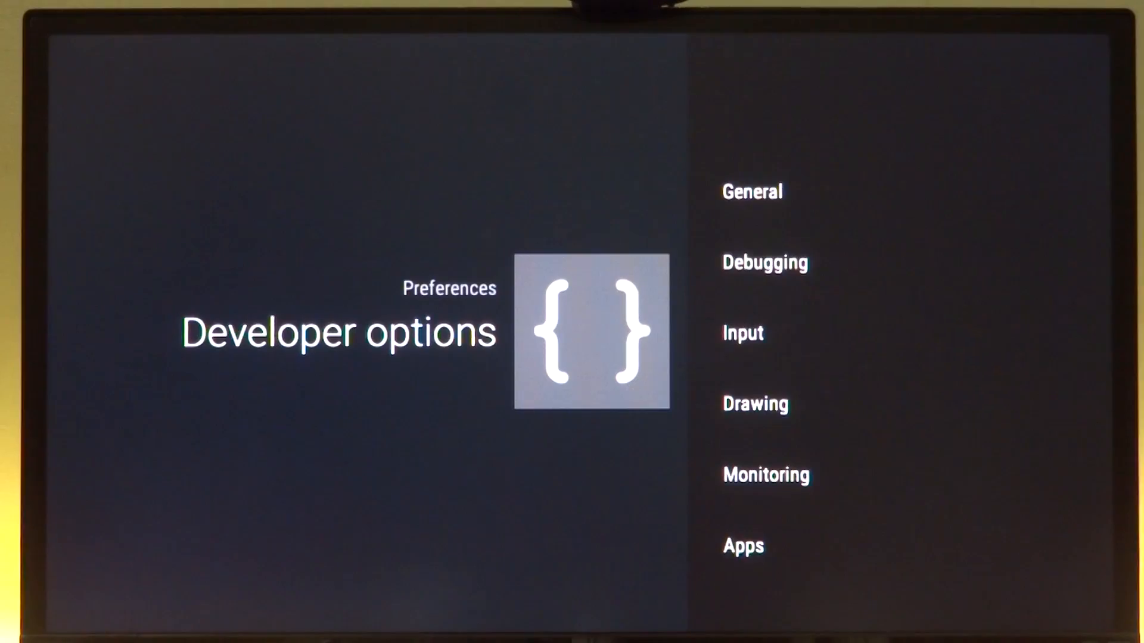
pyautogui.click(751, 192)
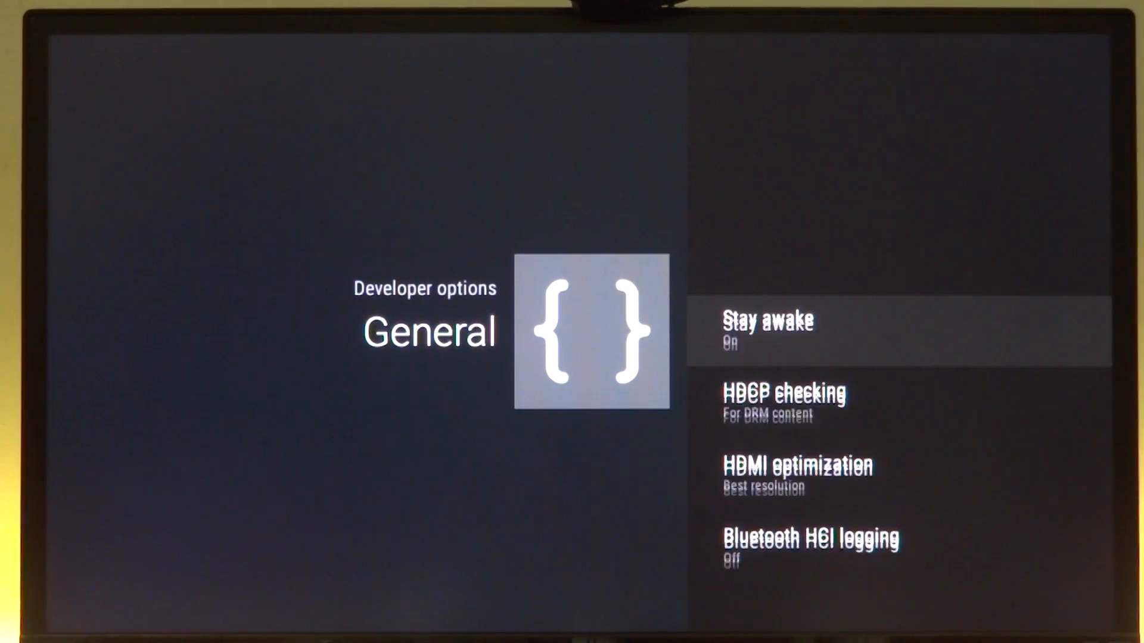
pyautogui.scroll(-3)
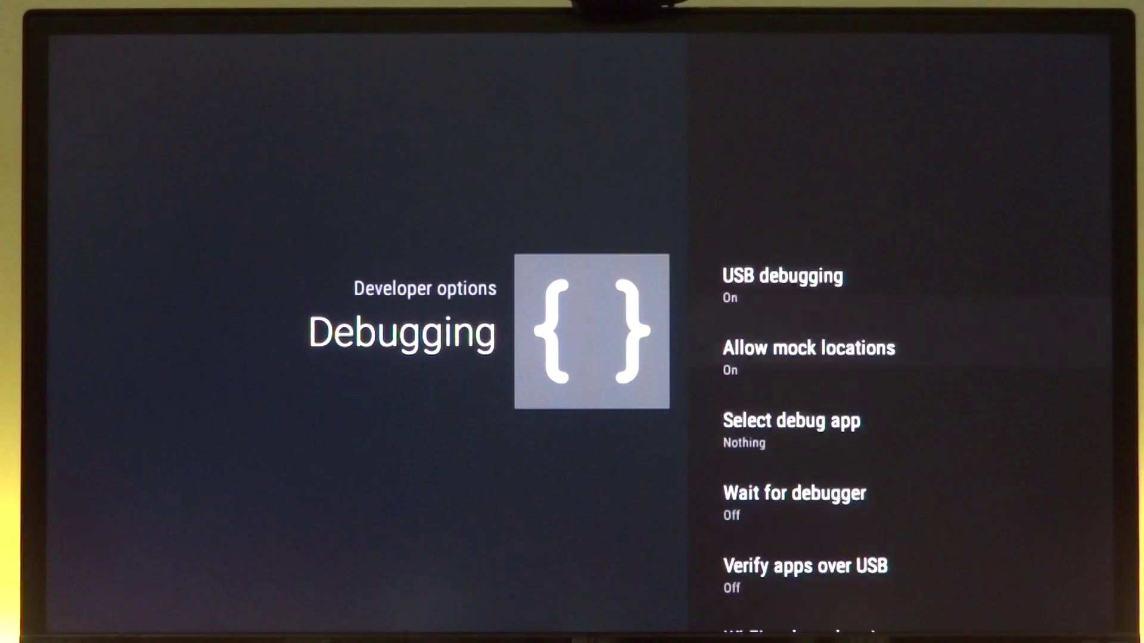
pyautogui.press('Back')
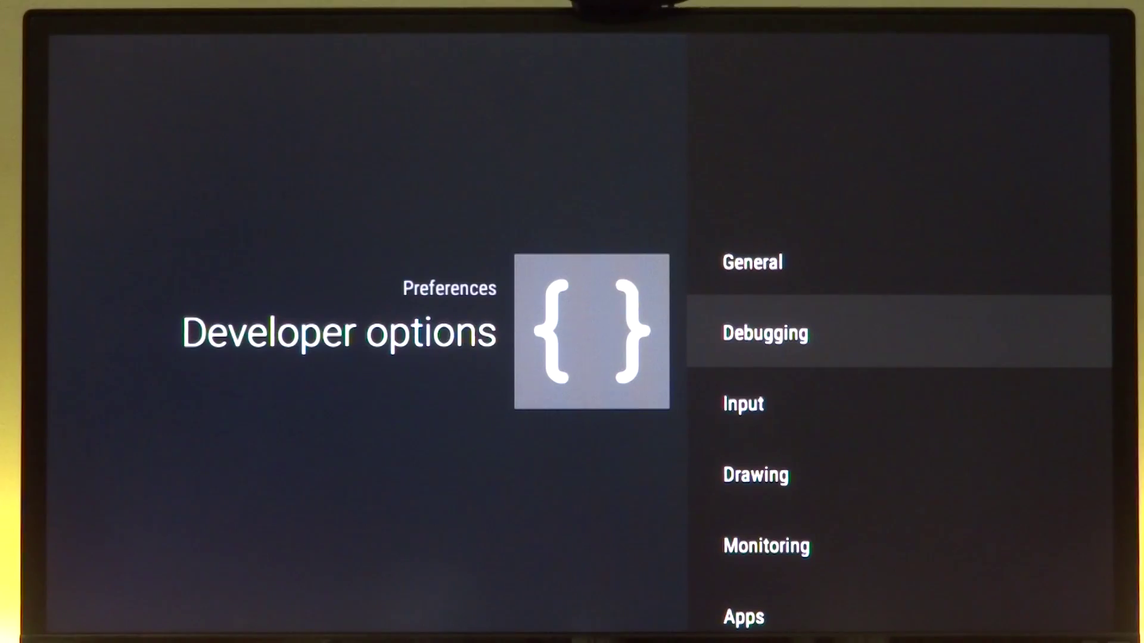
pyautogui.press('Back')
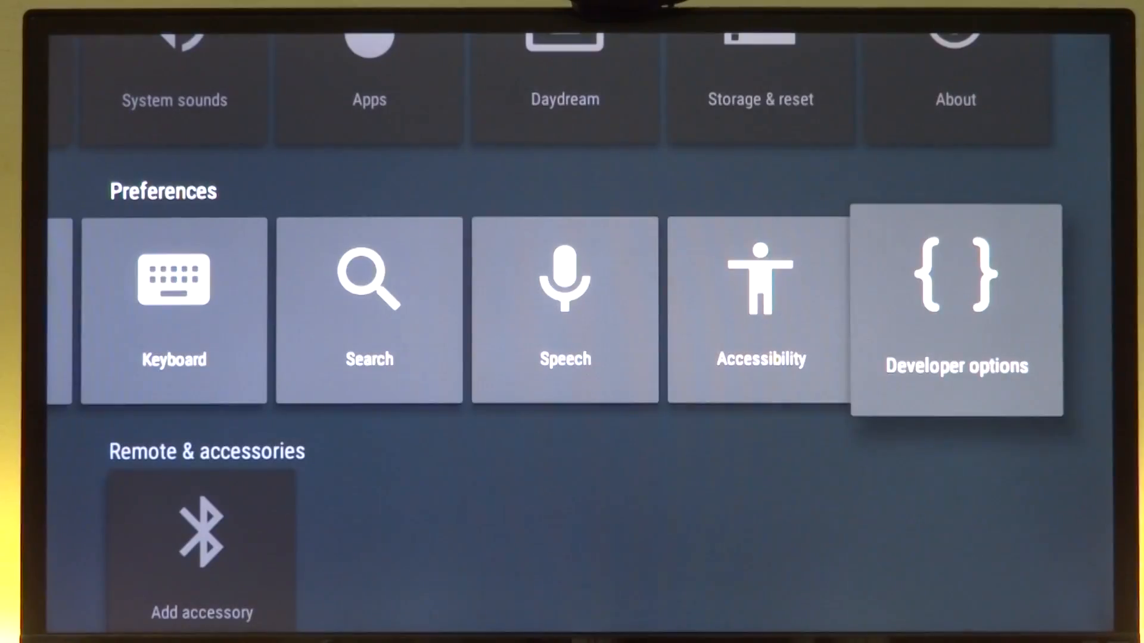
# Step: Browse the home screen's Apps, Games and settings rows
pyautogui.scroll(-3)
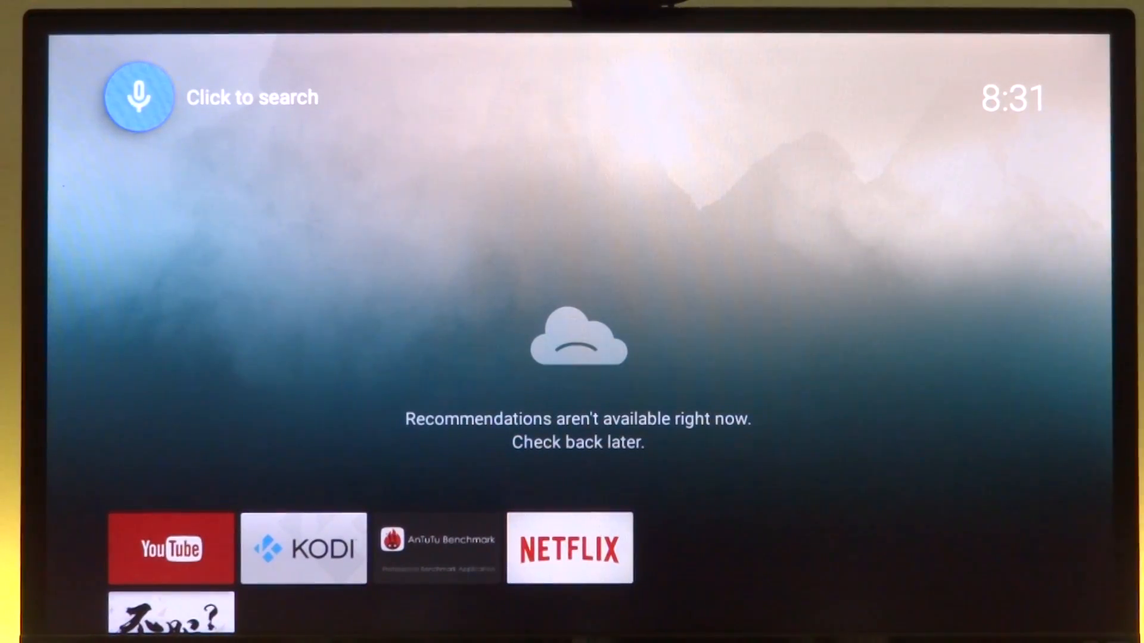
pyautogui.scroll(-3)
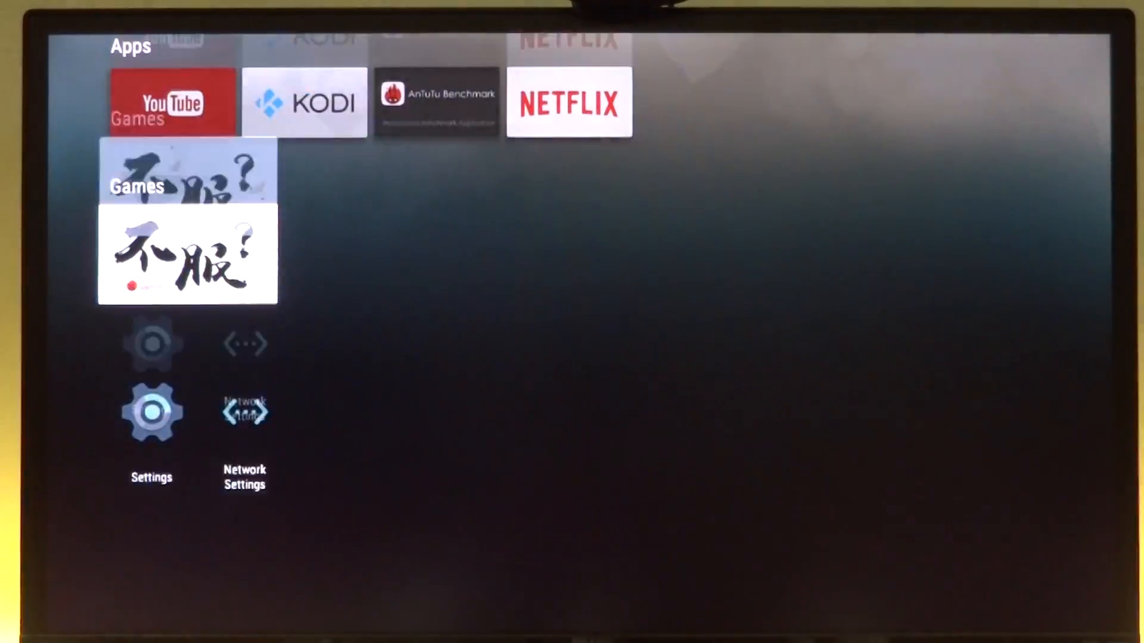
pyautogui.scroll(-3)
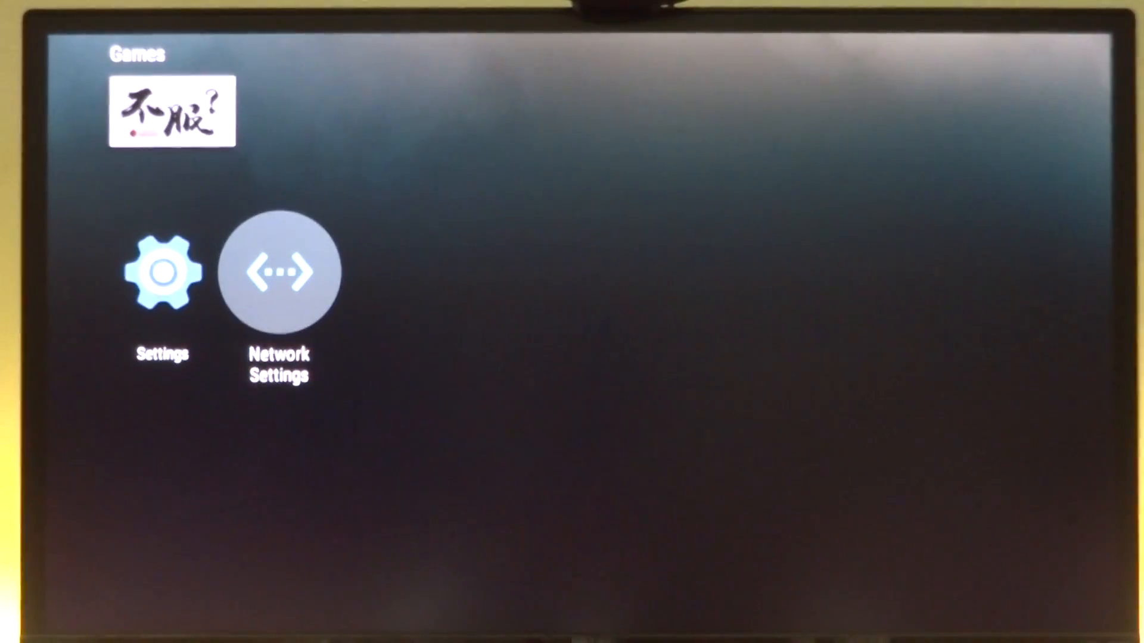
pyautogui.click(279, 272)
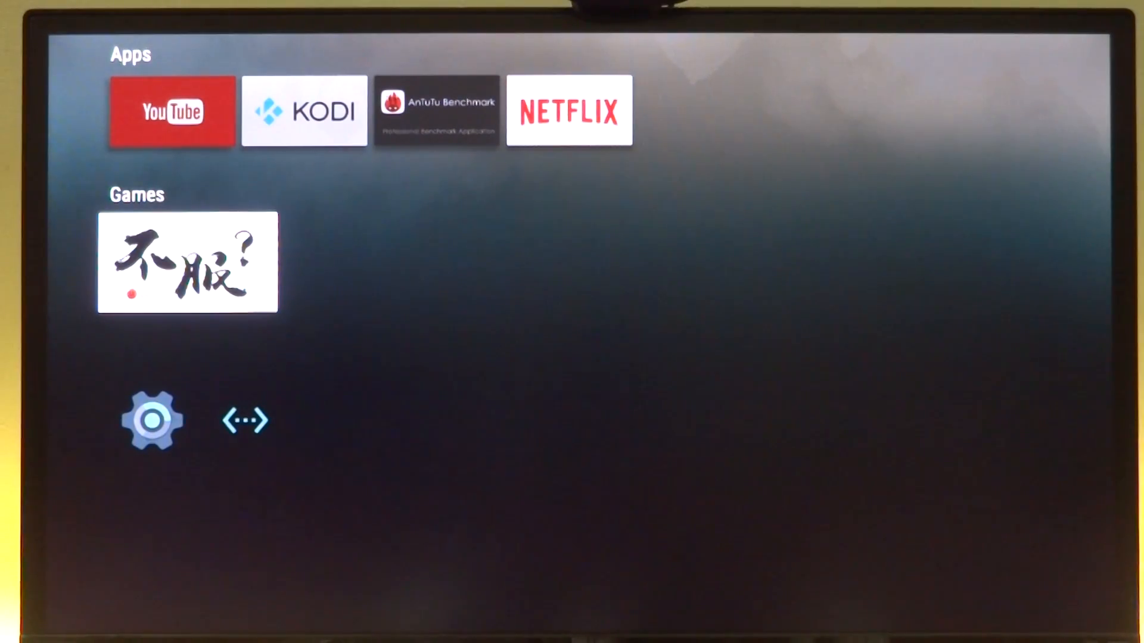
pyautogui.scroll(3)
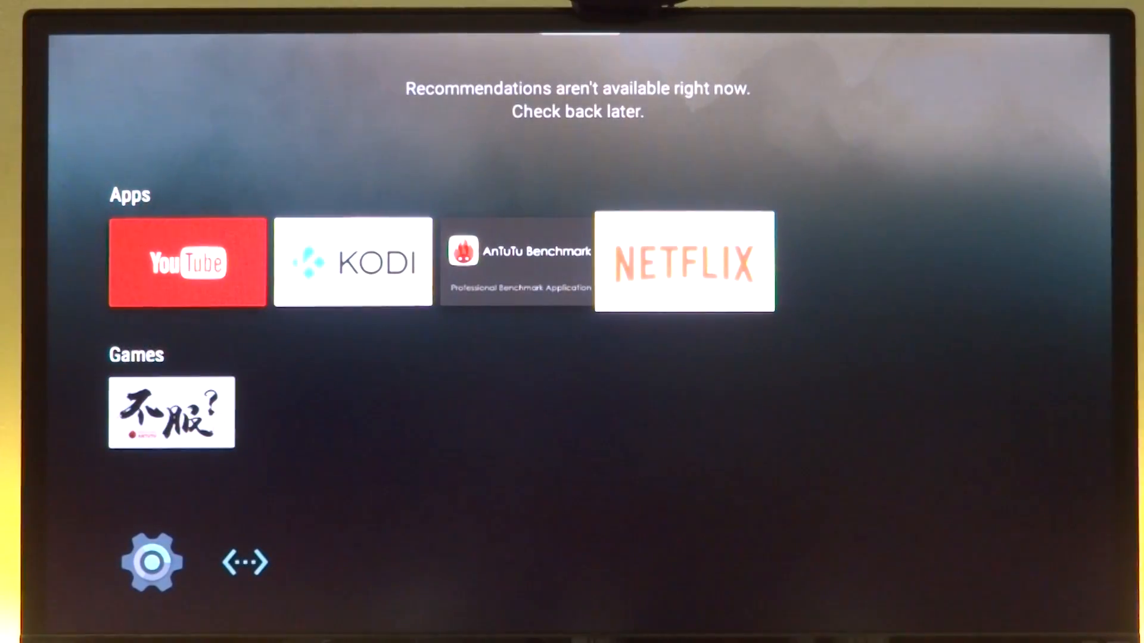